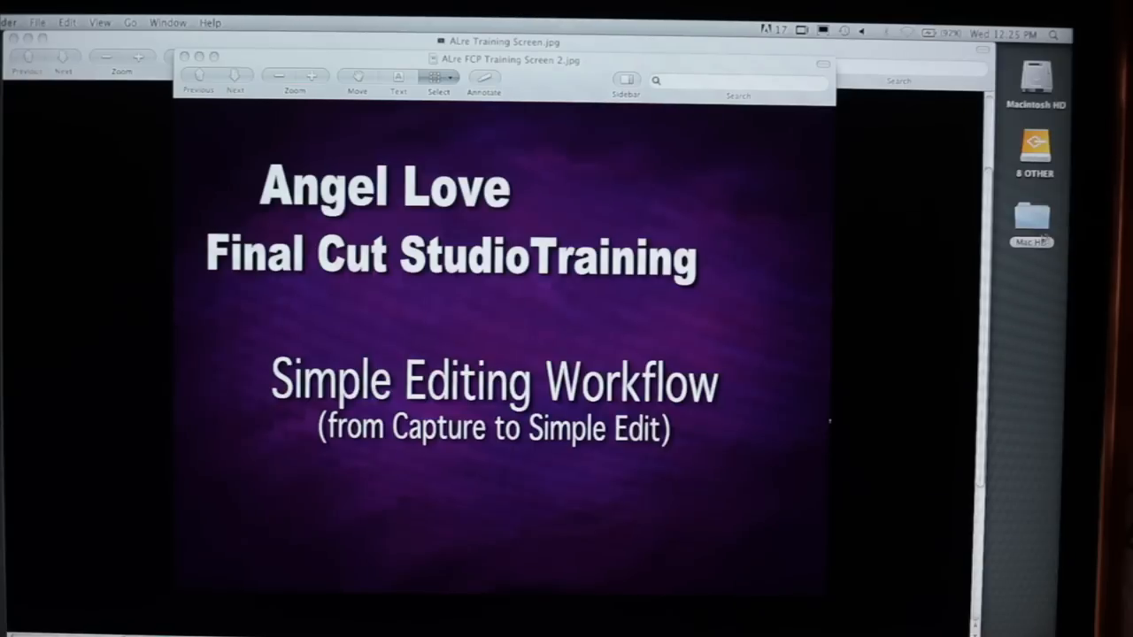
# - Create a new FCS folder in the Shared Folder on Mac HD and move the training video folder into it
pyautogui.click(1032, 216)
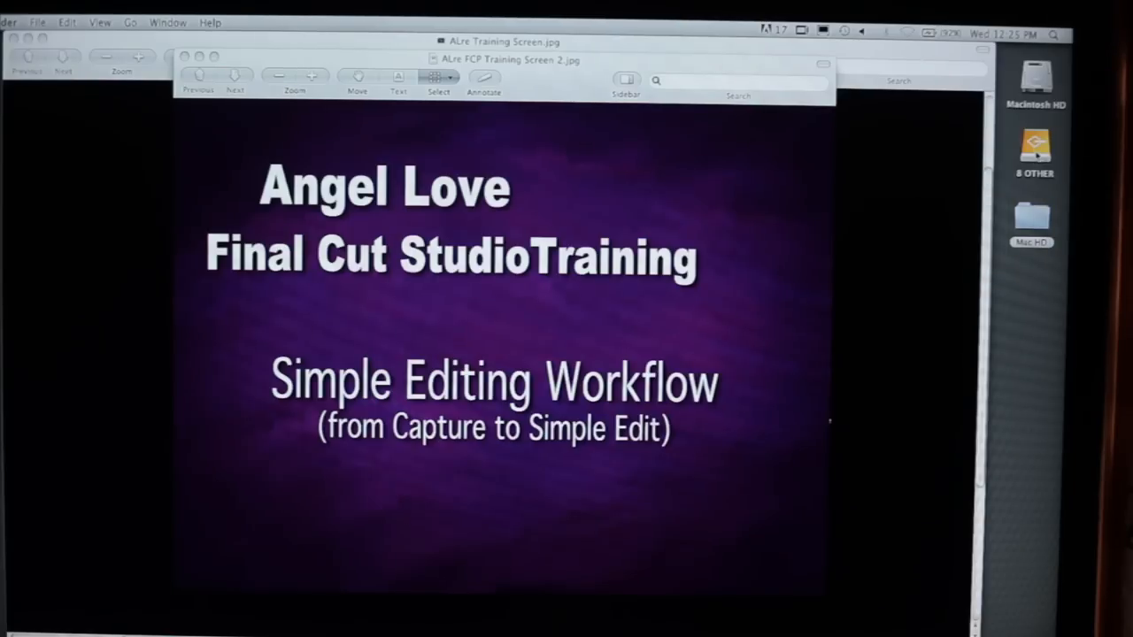
pyautogui.moveTo(1037, 166)
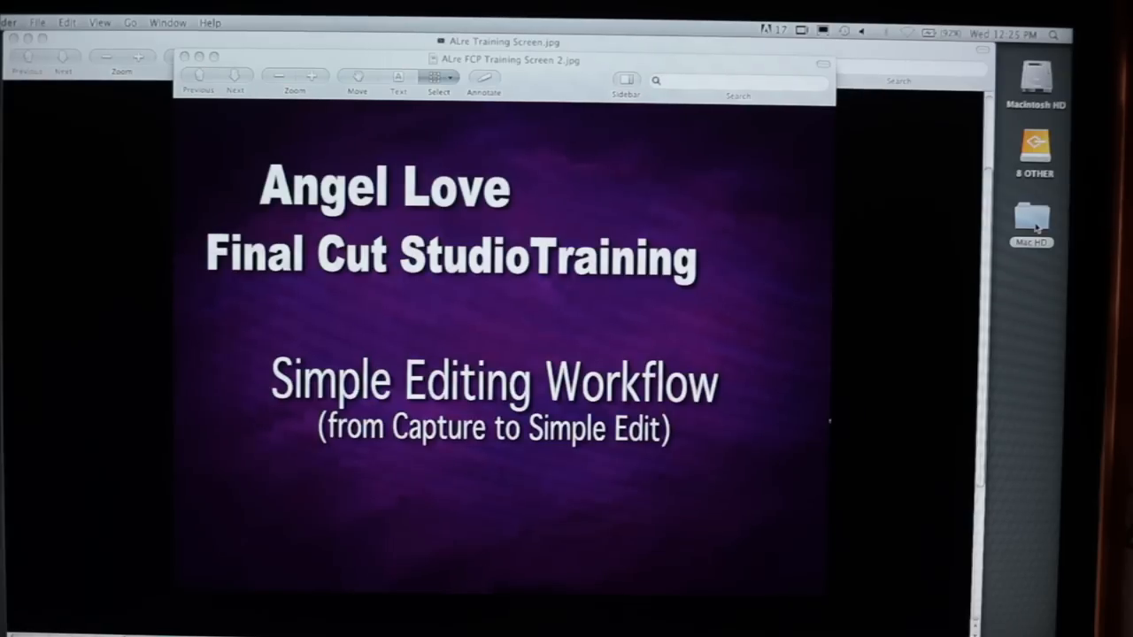
pyautogui.doubleClick(1032, 218)
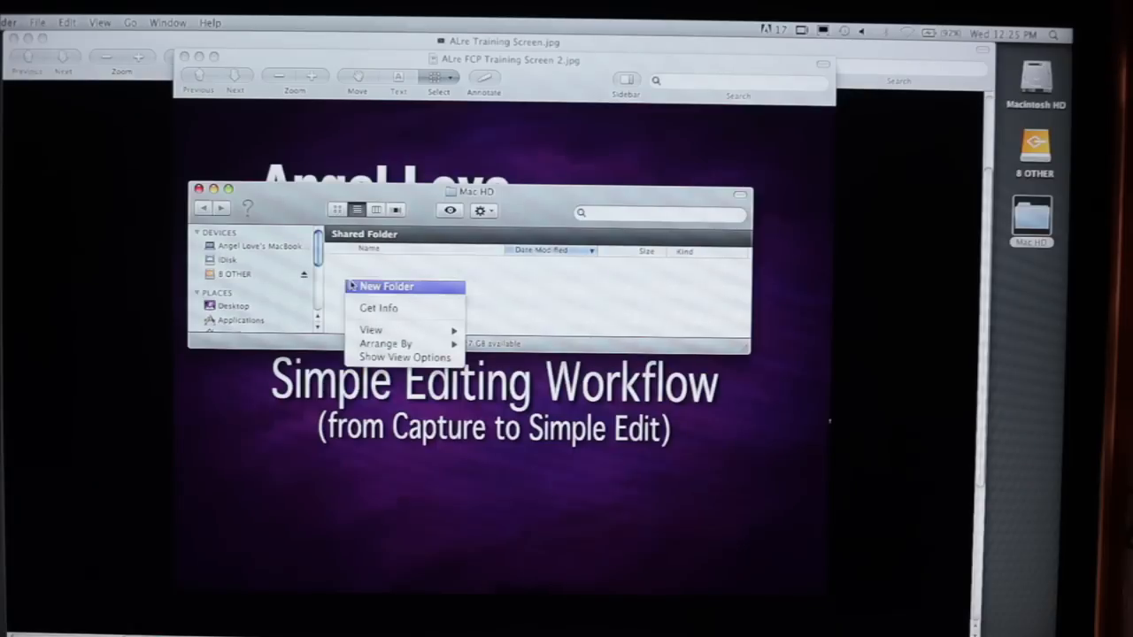
pyautogui.click(386, 286)
pyautogui.write('Angel Love FCS Training Video')
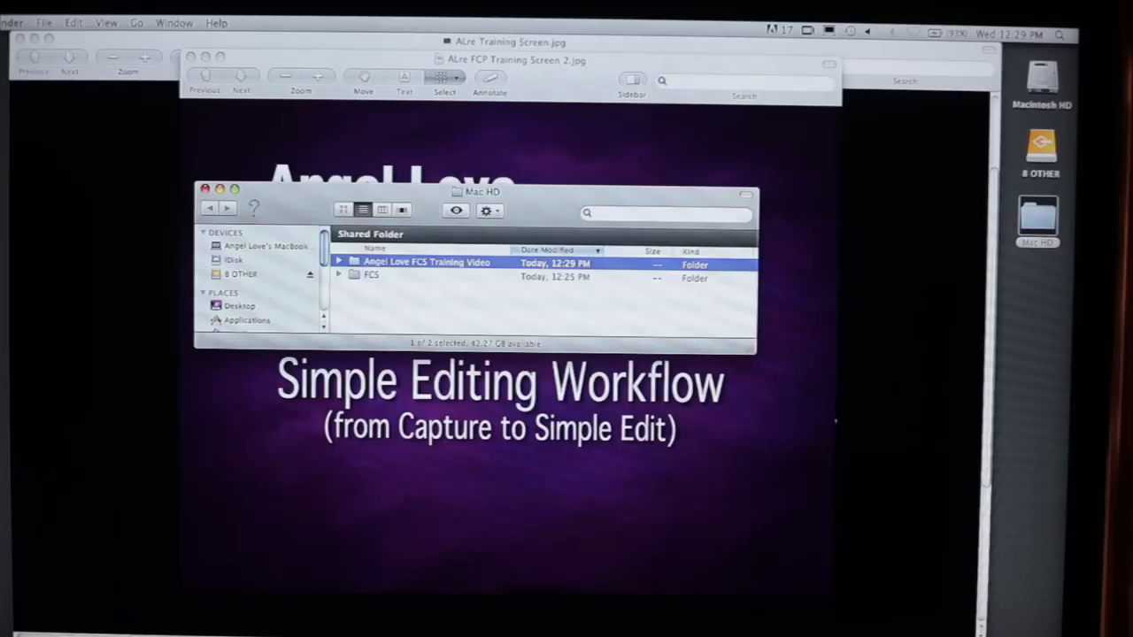
pyautogui.press('cmd+shift+n')
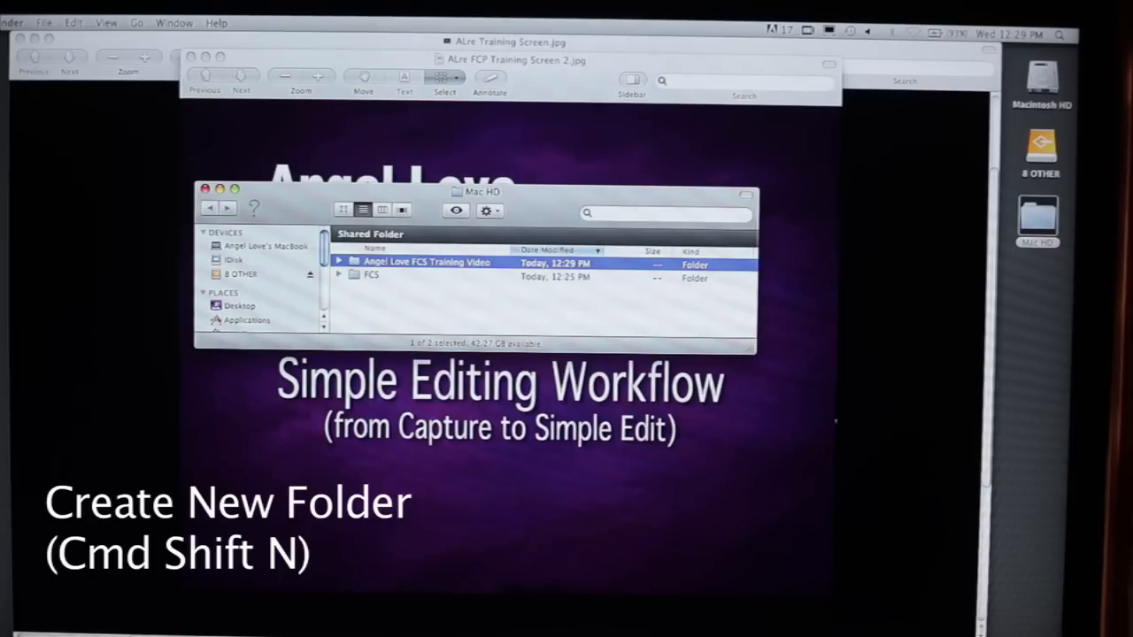
pyautogui.click(372, 276)
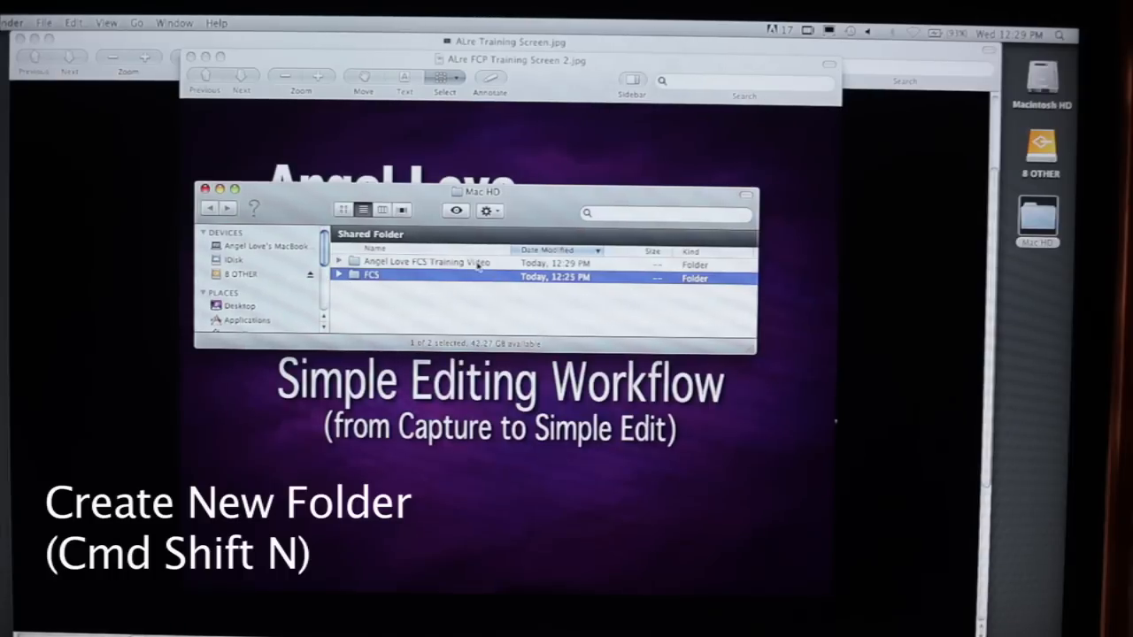
pyautogui.click(425, 262)
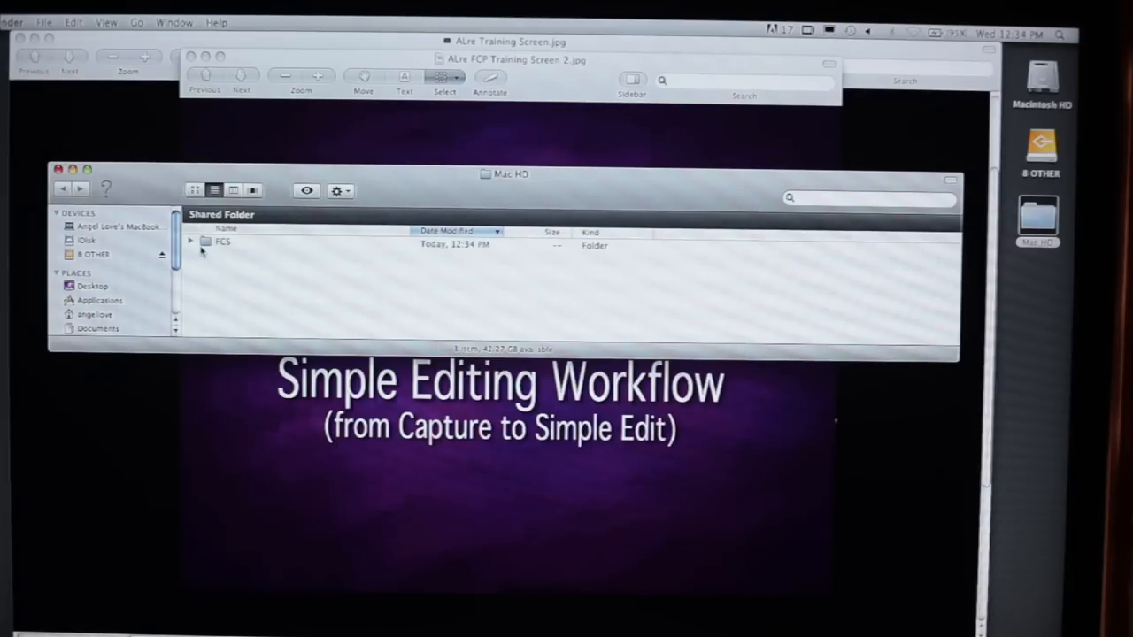
# - Create a new project folder beside FCS and start naming it 'ALre'
pyautogui.click(190, 241)
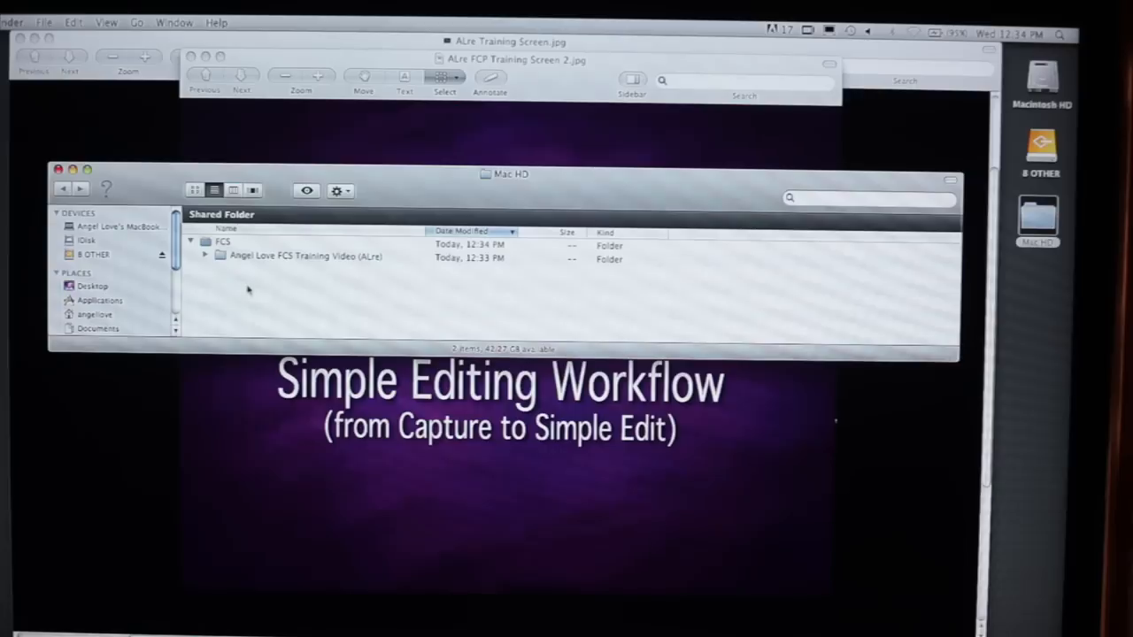
pyautogui.moveTo(305, 294)
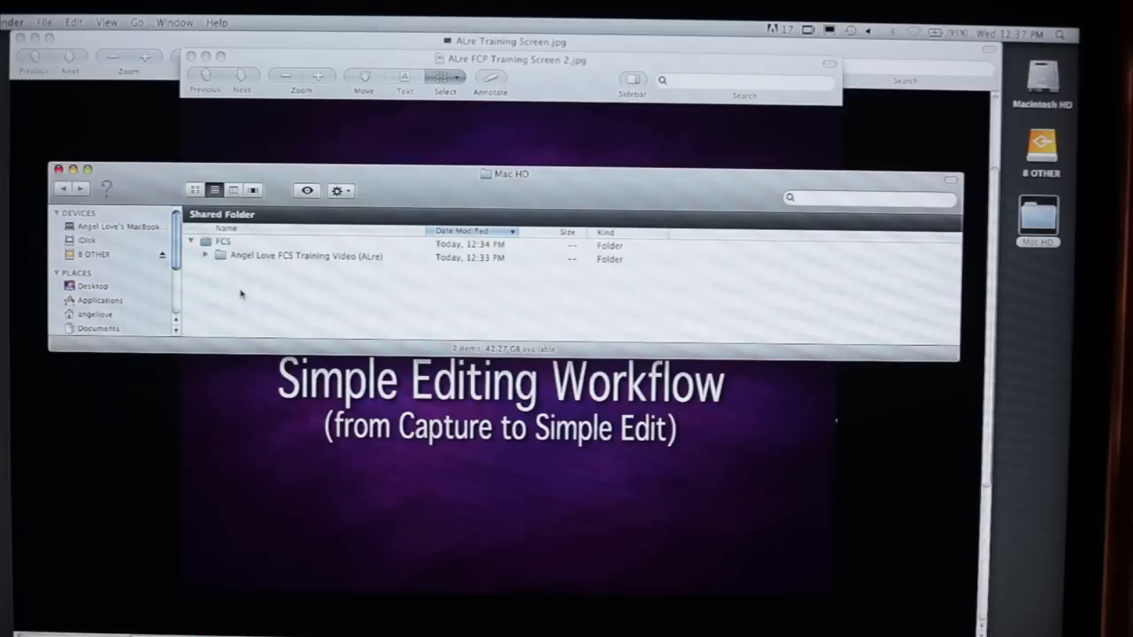
pyautogui.press('cmd+shift+n')
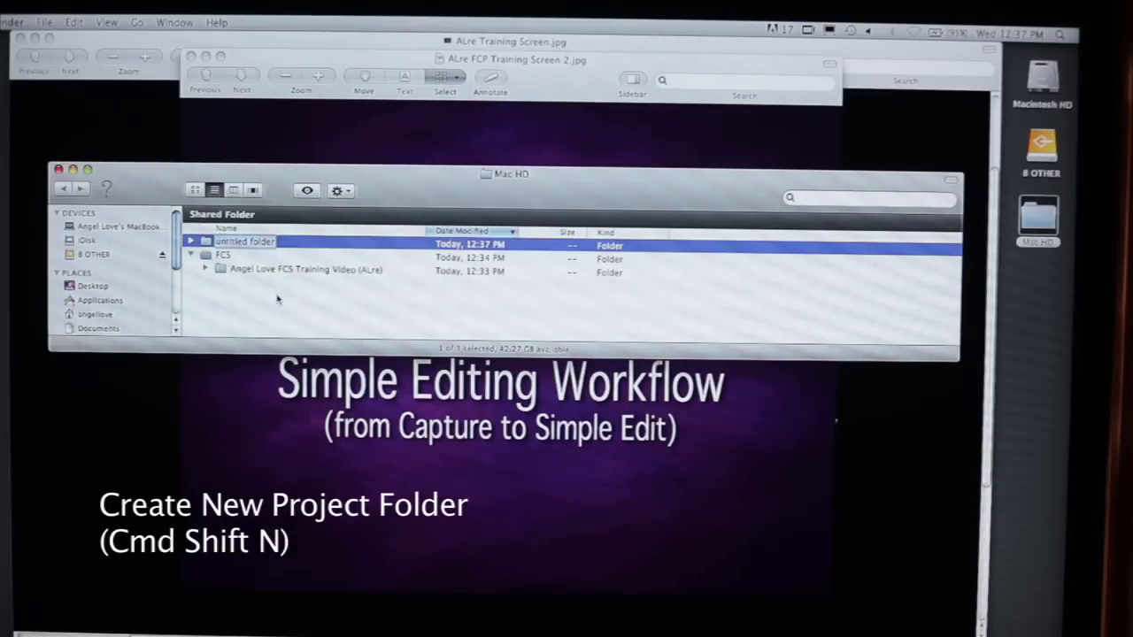
pyautogui.write('ALre Auditions Model Health')
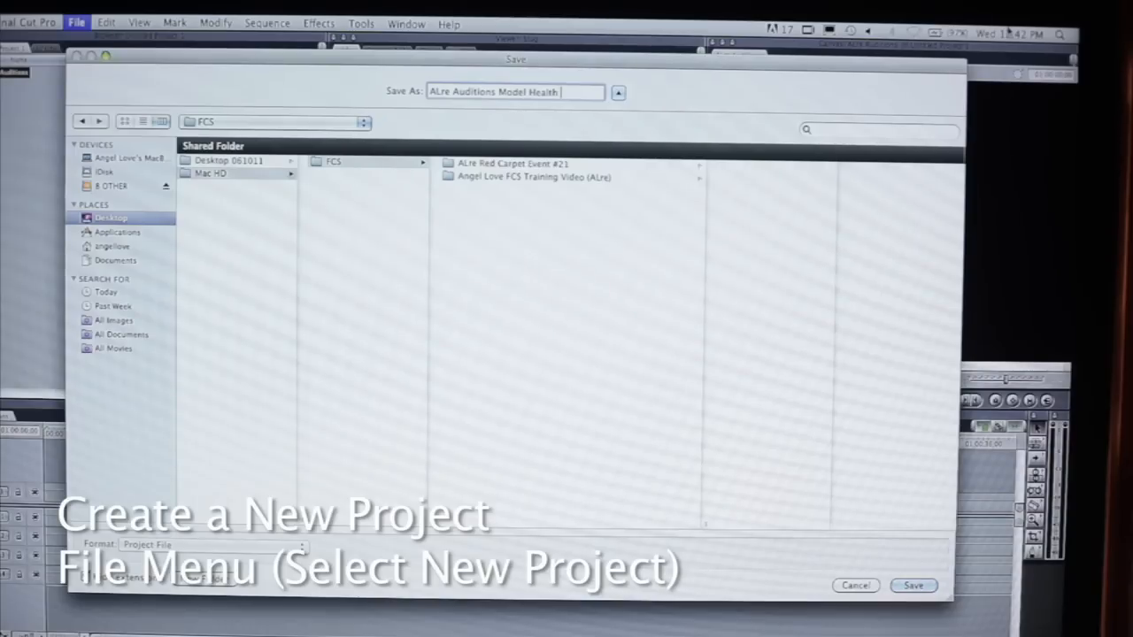
# - Create the folder 'ALre Auditions Model Health 080811' inside FCS as the project save location
pyautogui.write('060811')
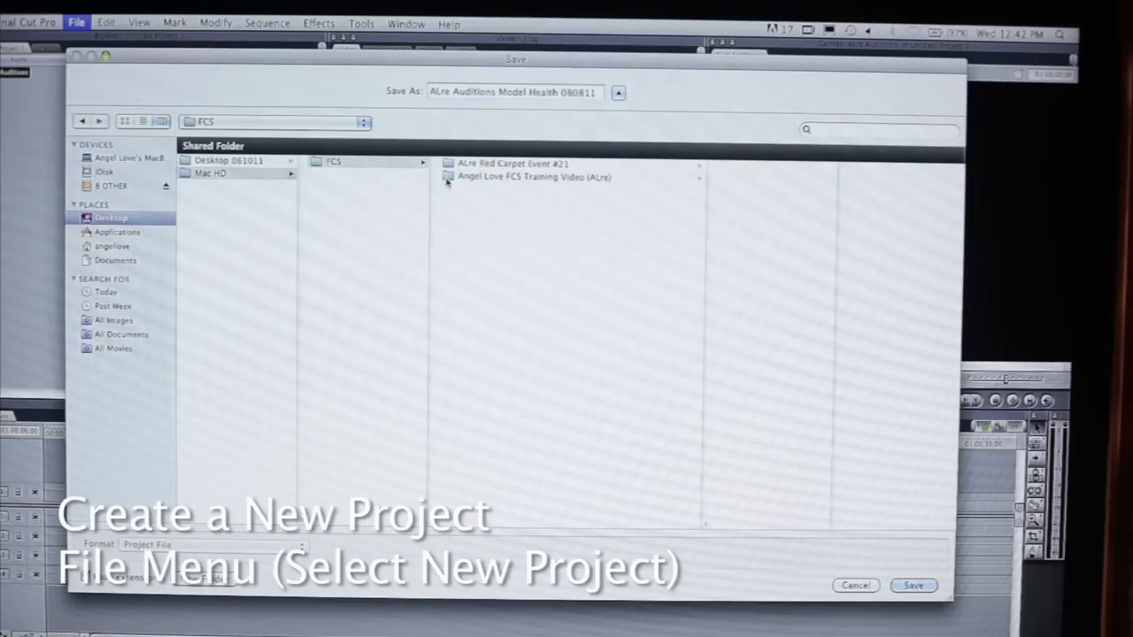
pyautogui.click(368, 161)
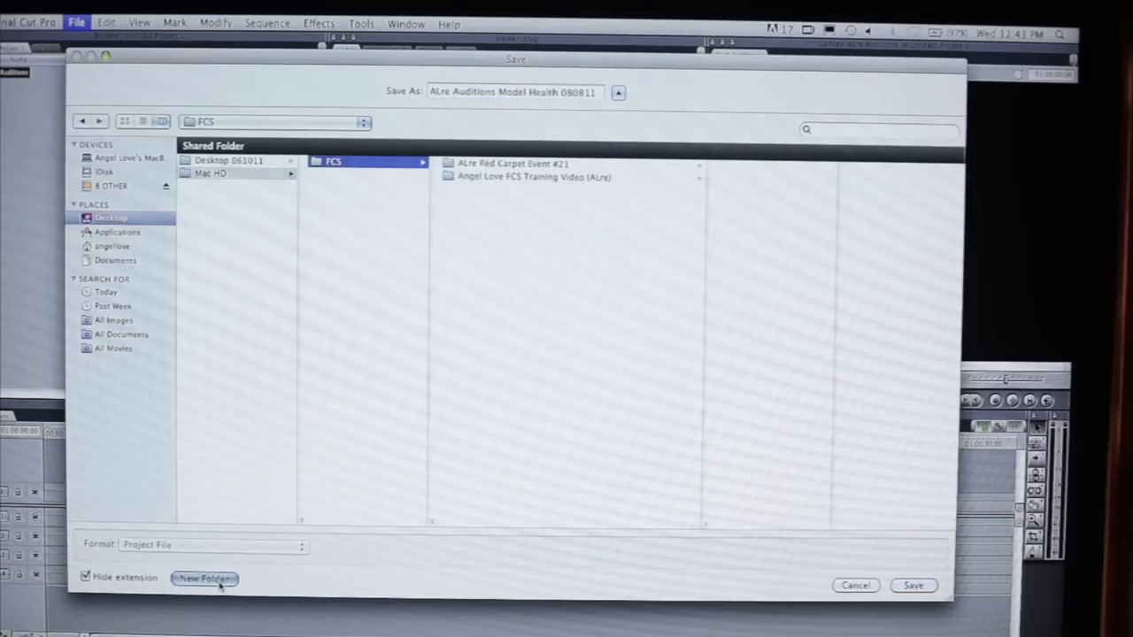
pyautogui.click(206, 577)
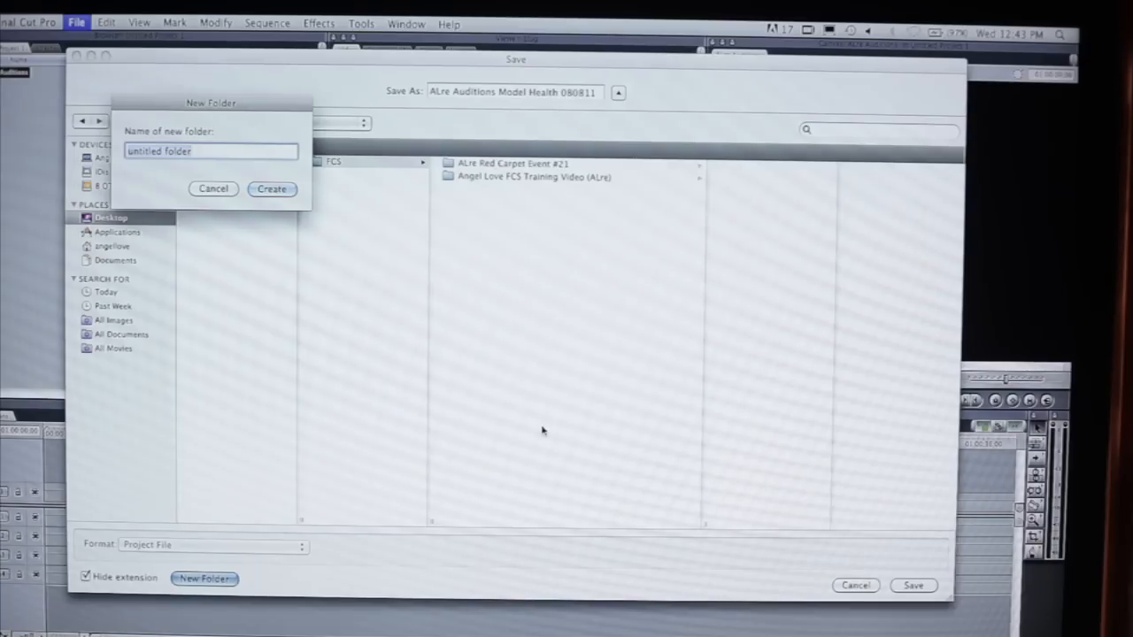
pyautogui.moveTo(510, 106)
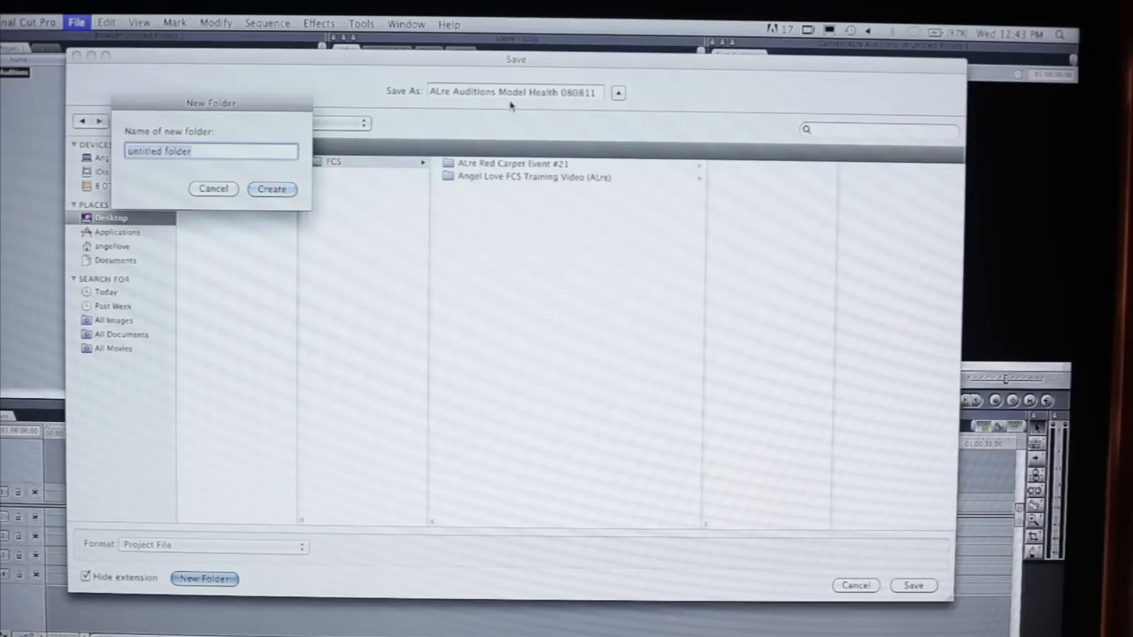
pyautogui.click(212, 188)
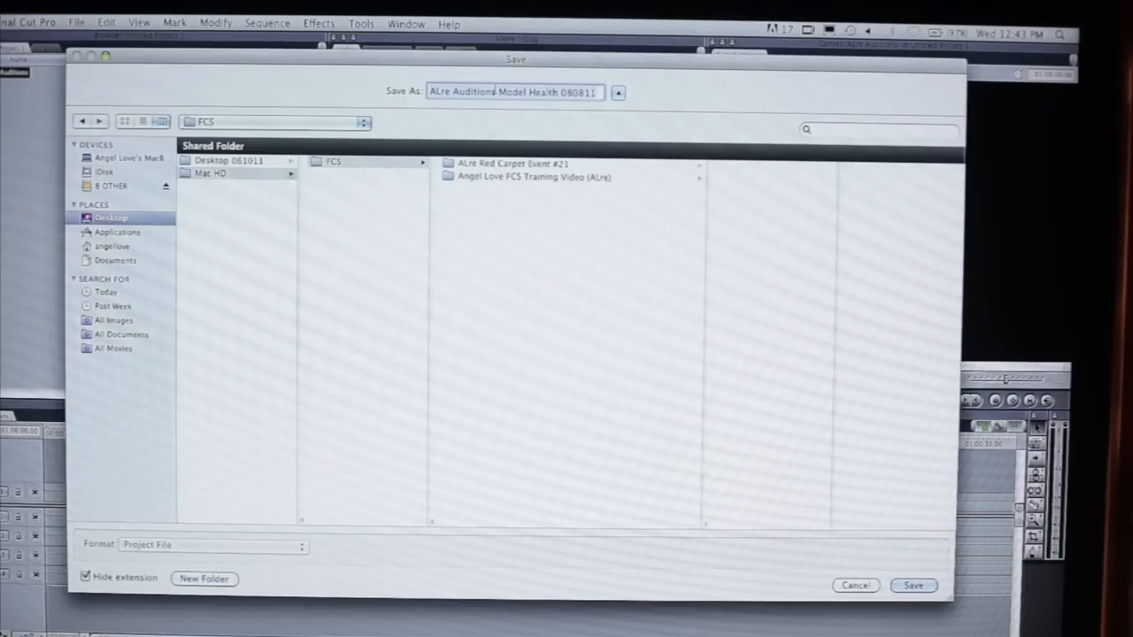
pyautogui.click(203, 577)
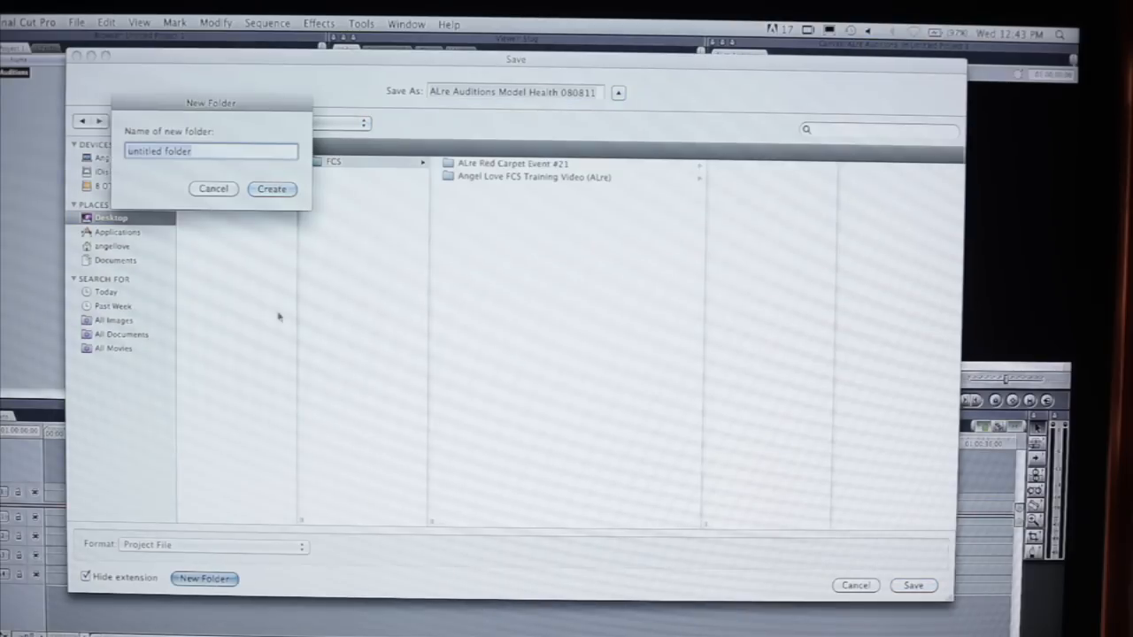
pyautogui.write('ALre Auditions Model Health 080811')
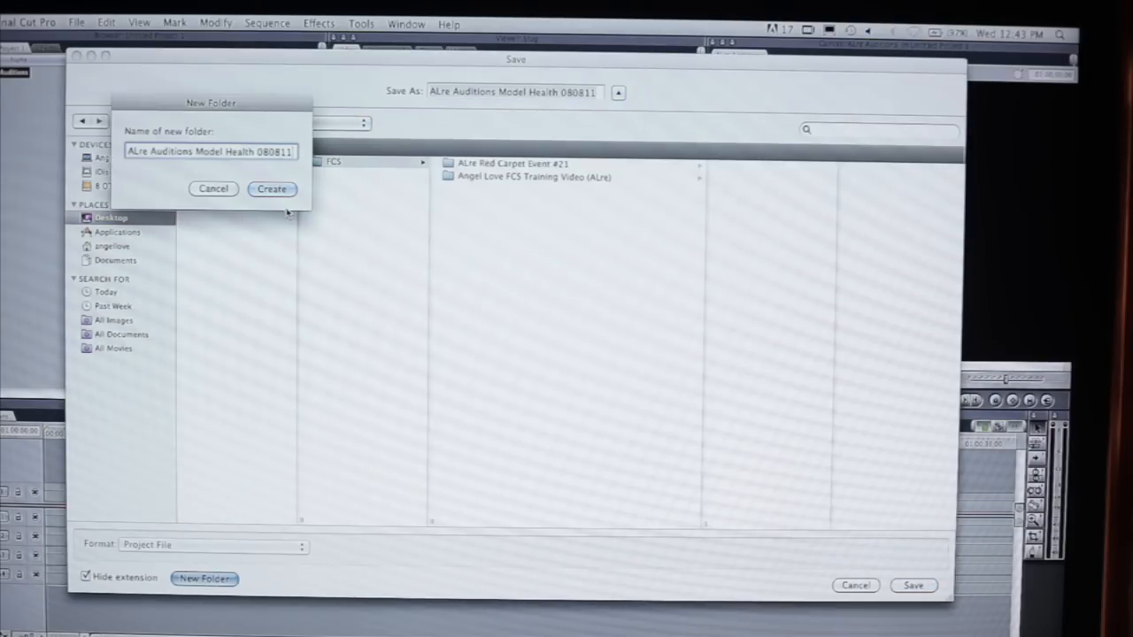
pyautogui.click(273, 188)
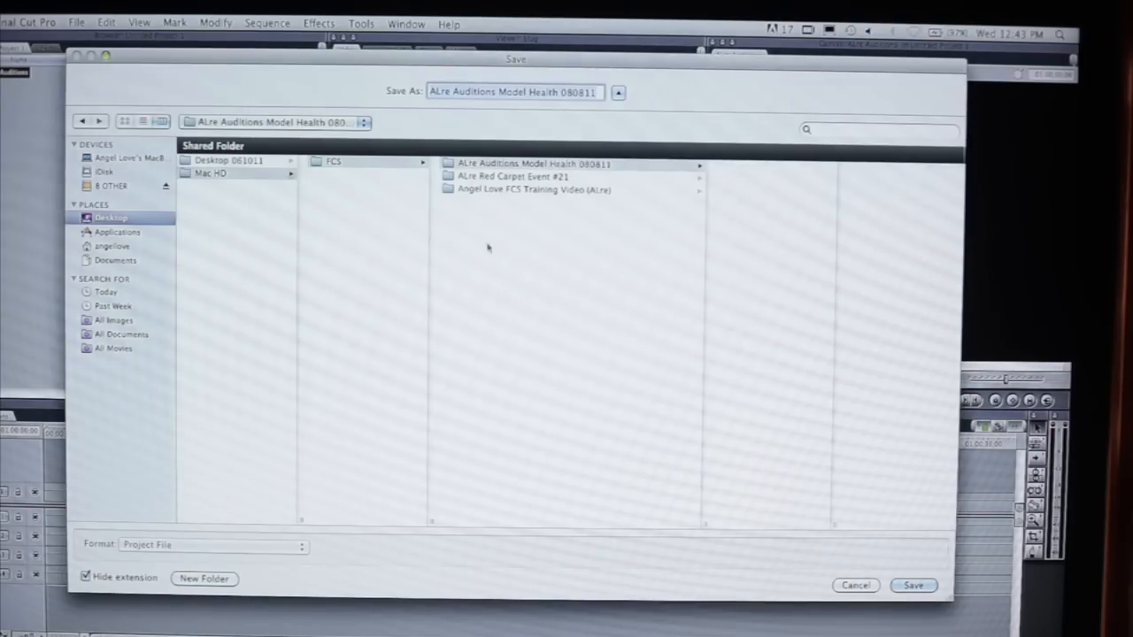
pyautogui.click(333, 161)
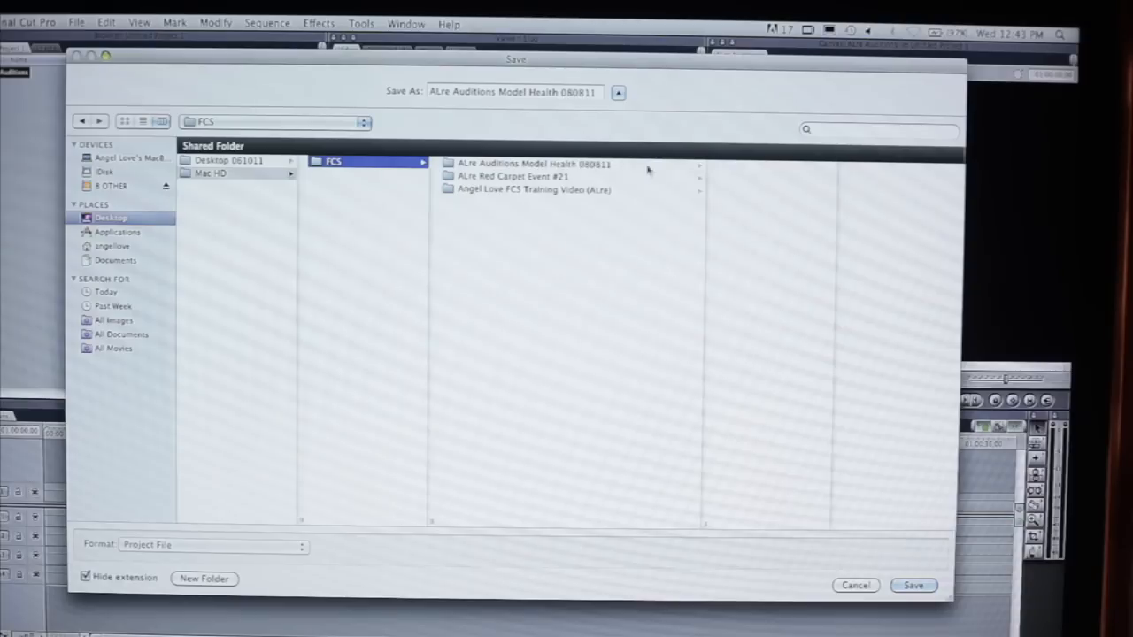
pyautogui.moveTo(577, 255)
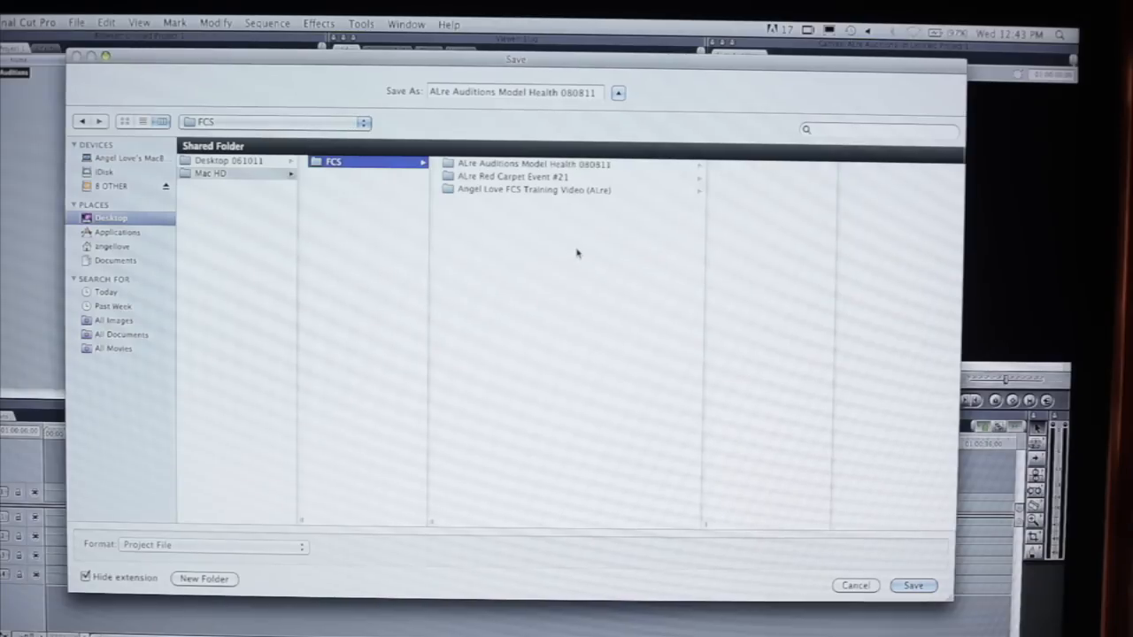
pyautogui.click(531, 163)
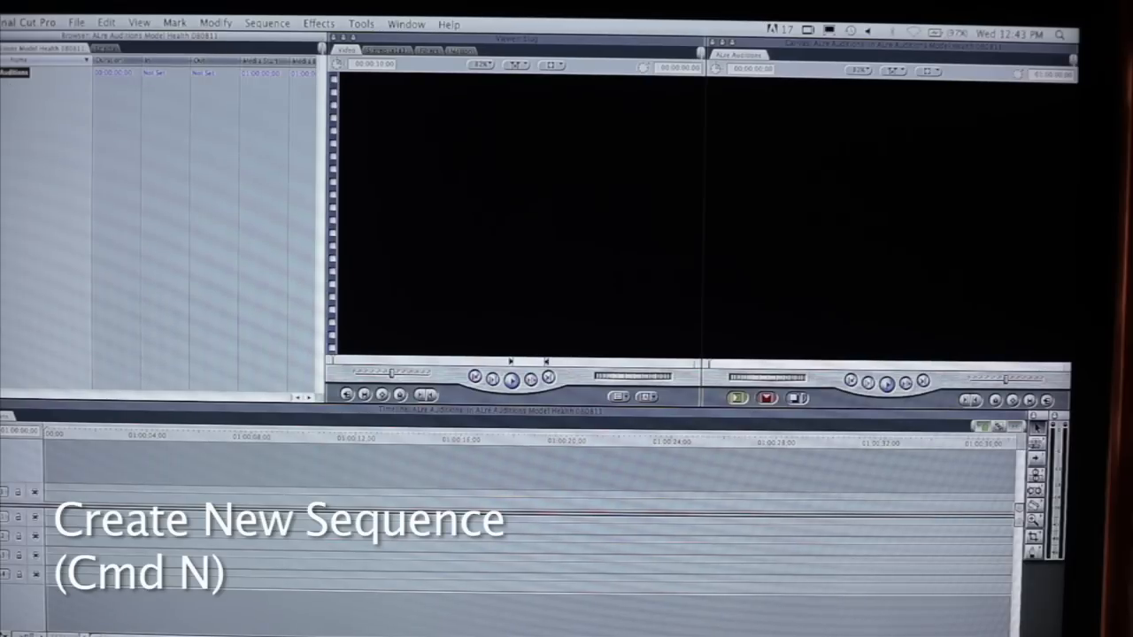
pyautogui.press('cmd+n')
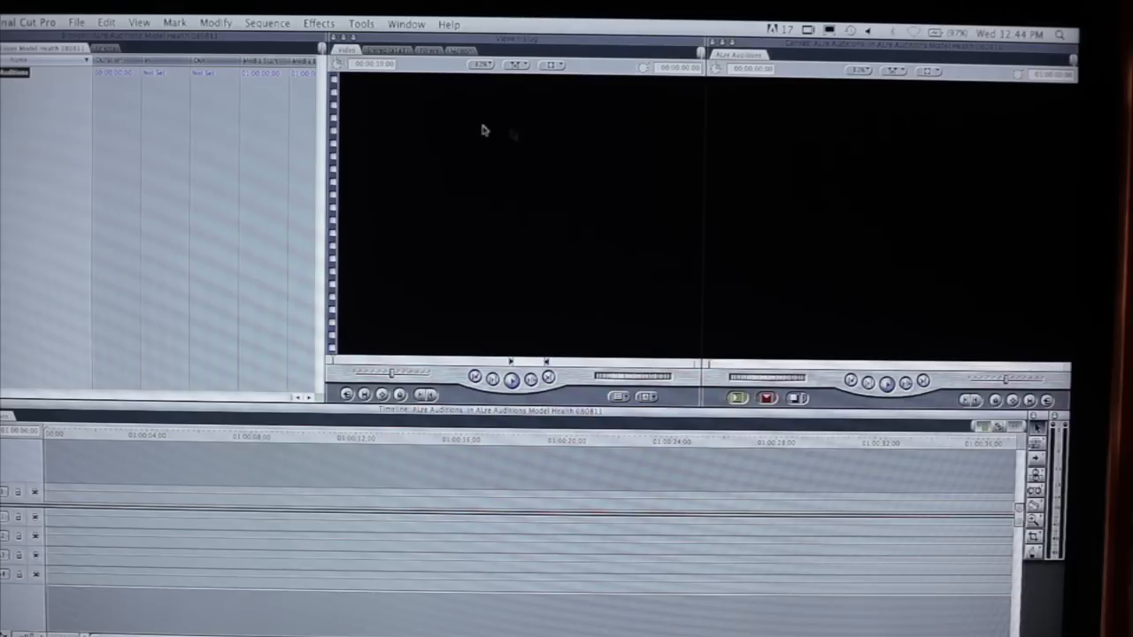
pyautogui.moveTo(901, 148)
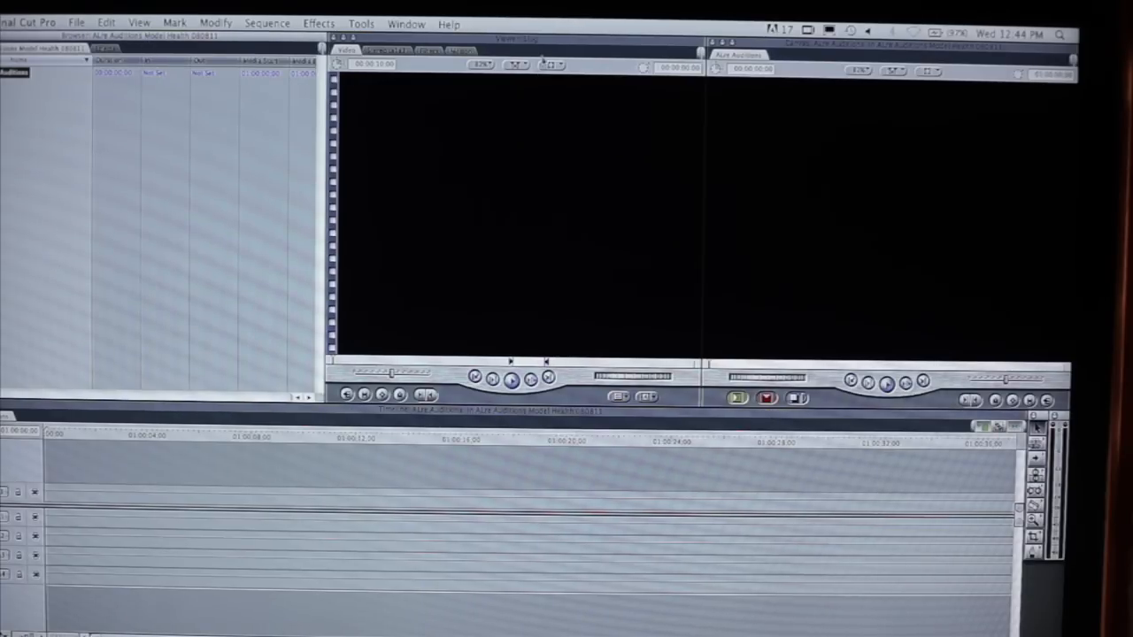
pyautogui.moveTo(546, 246)
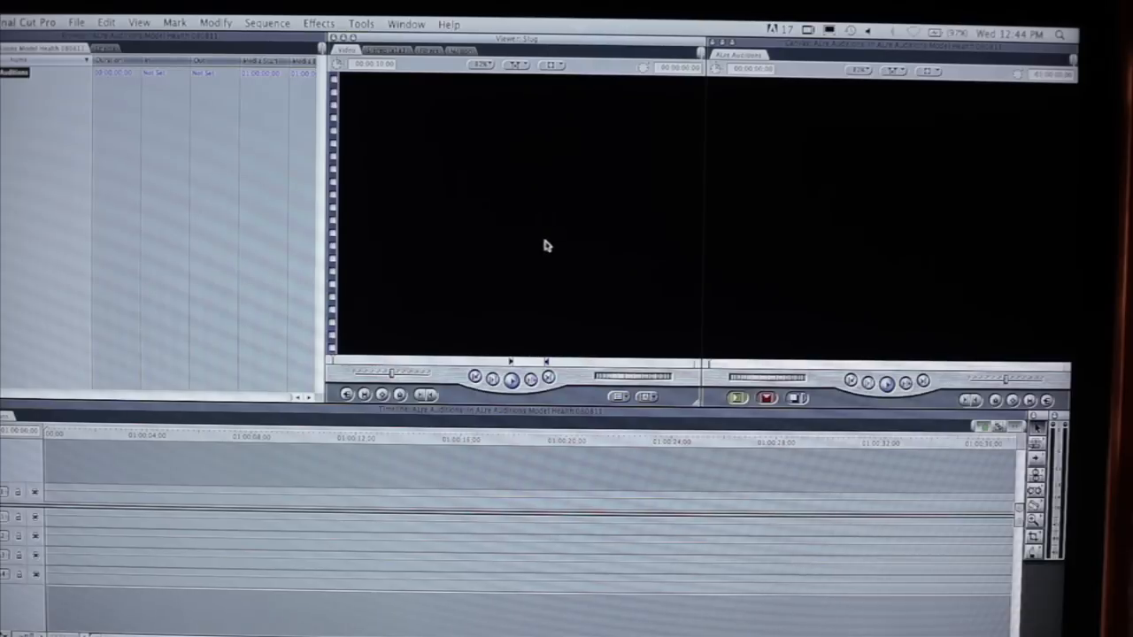
pyautogui.moveTo(555, 152)
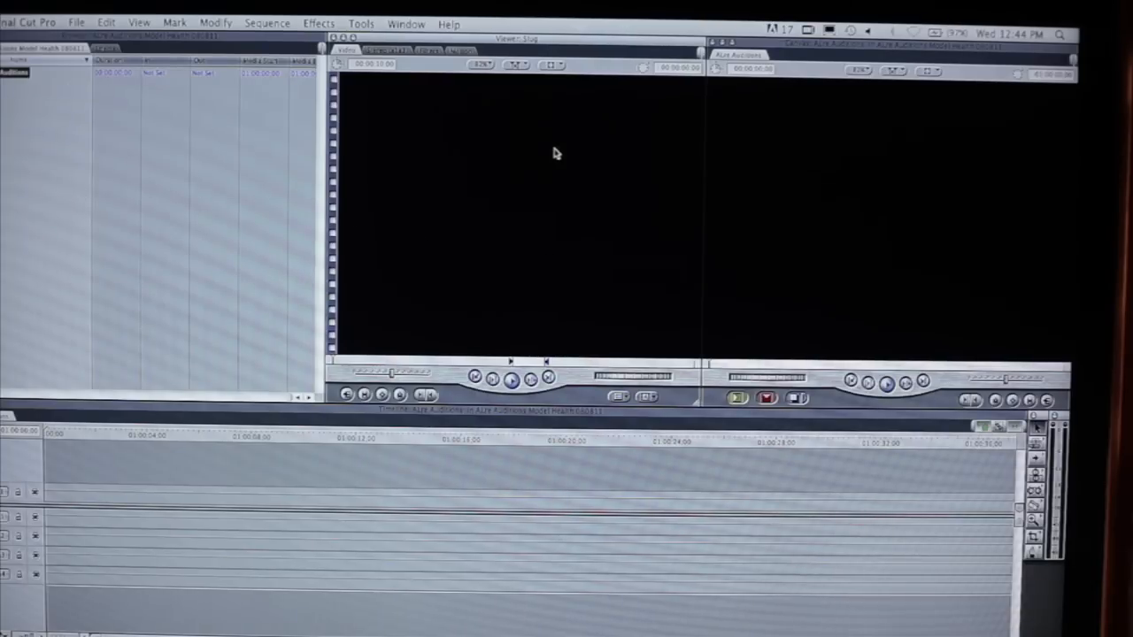
pyautogui.moveTo(836, 135)
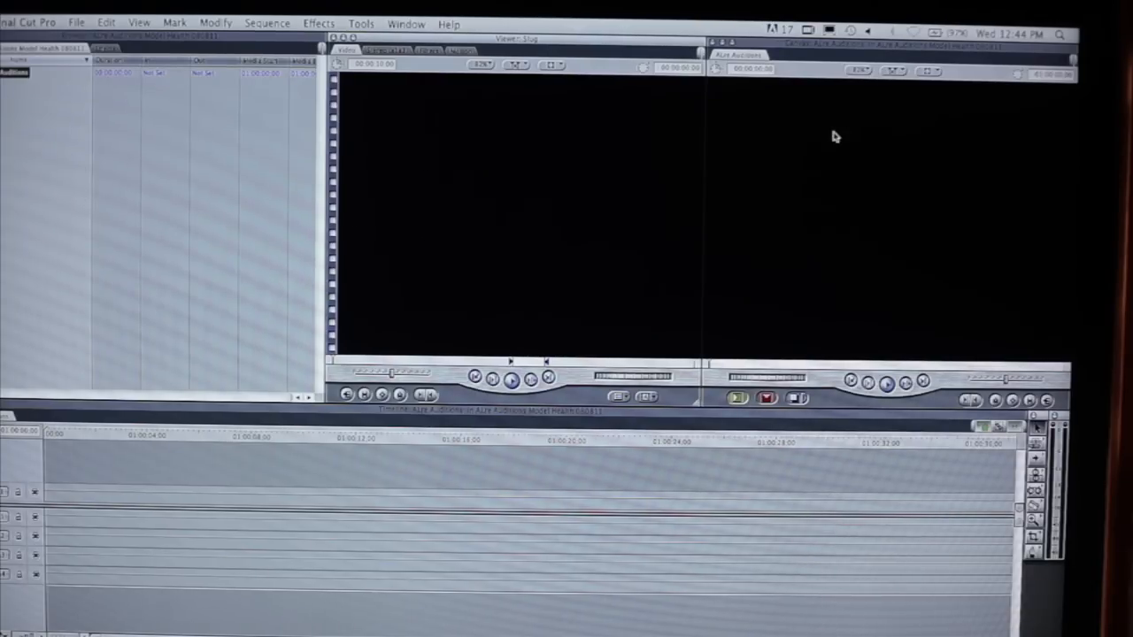
pyautogui.moveTo(906, 166)
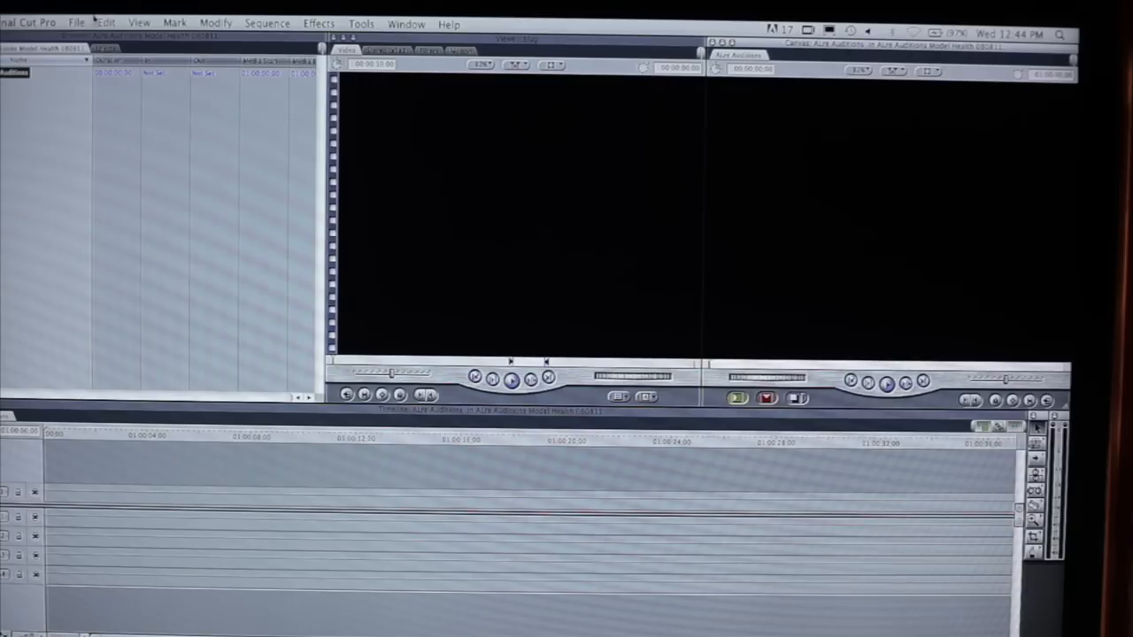
# - Bring up Log and Capture, dismiss the video-deck warning and go to the scratch disk settings
pyautogui.click(76, 22)
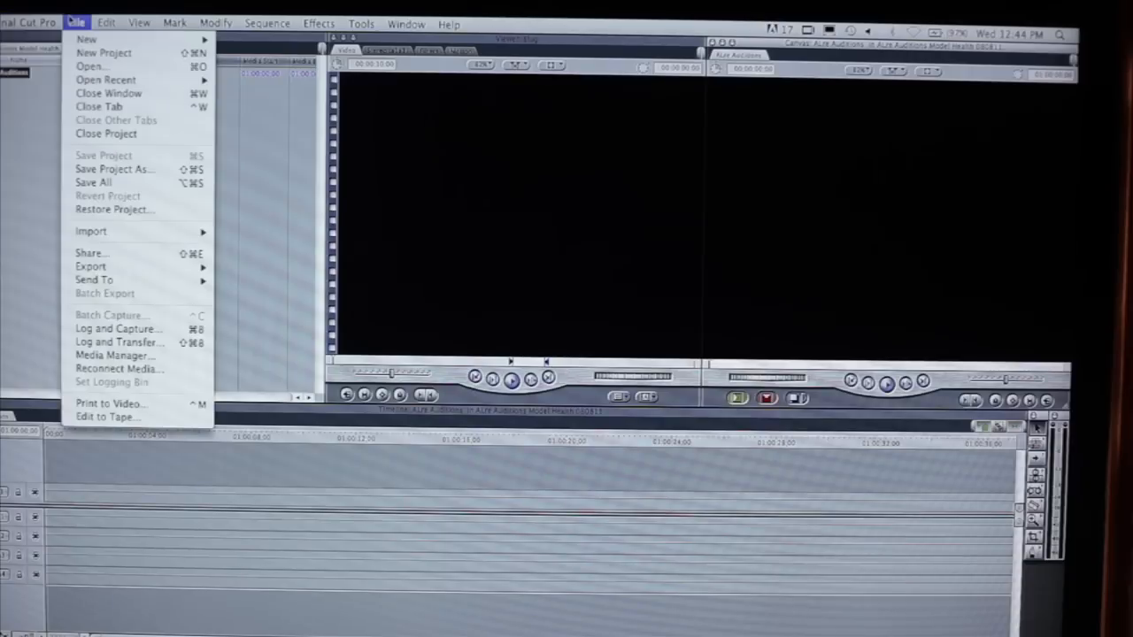
pyautogui.moveTo(117, 327)
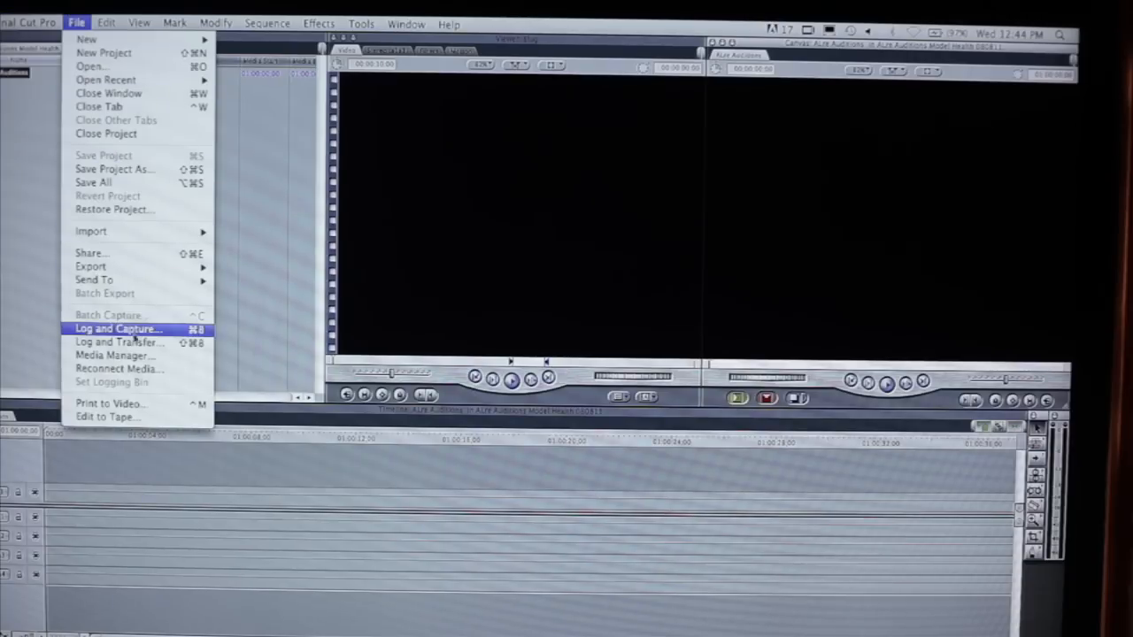
pyautogui.moveTo(121, 344)
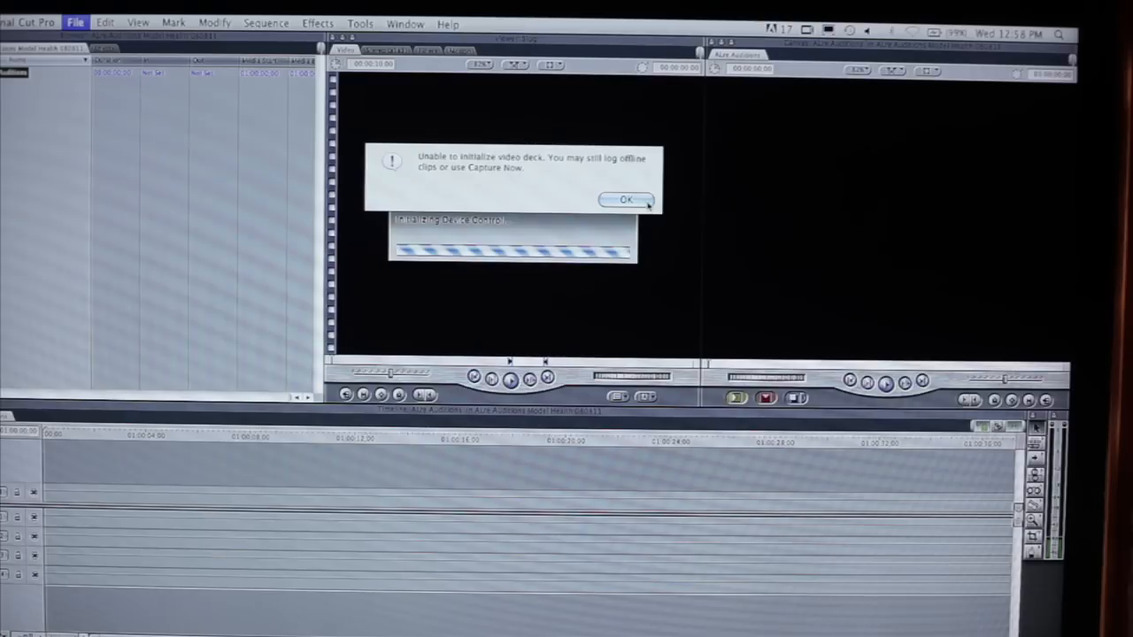
pyautogui.click(626, 198)
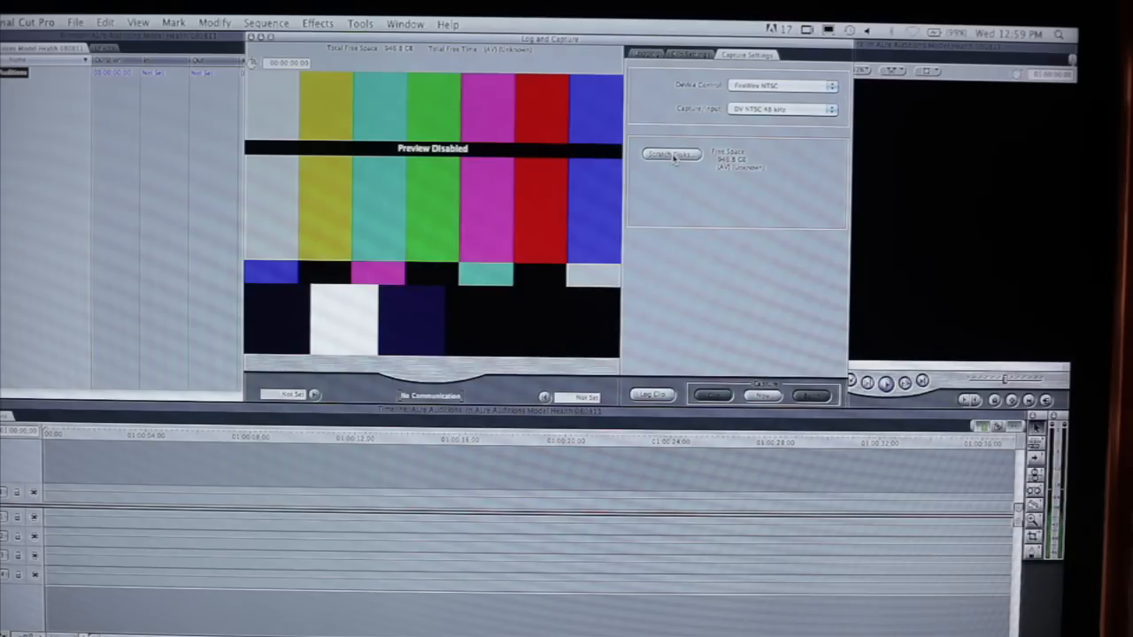
pyautogui.click(669, 154)
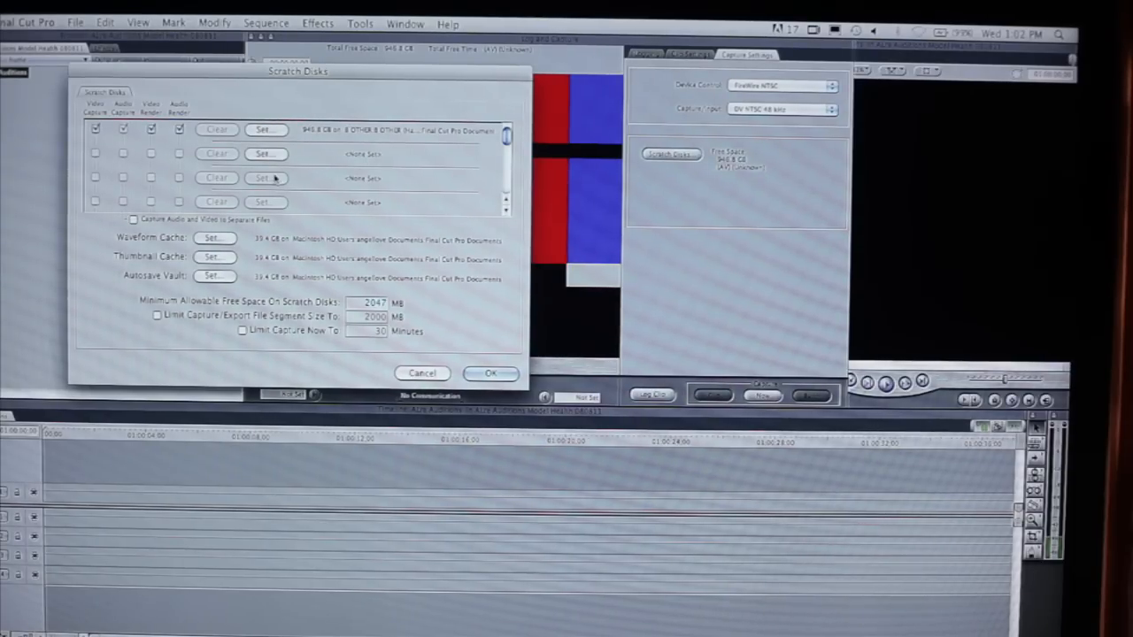
# - Set the scratch disk to a new 'Final Cut Pro Documents' folder on the 8 OTHER drive
pyautogui.click(264, 129)
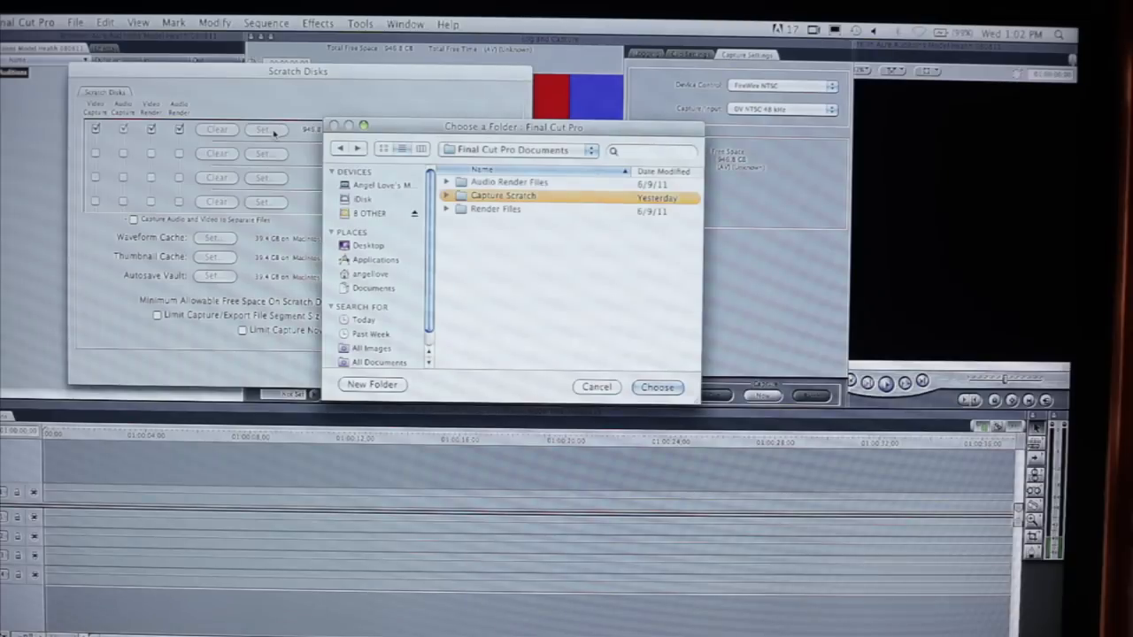
pyautogui.click(370, 212)
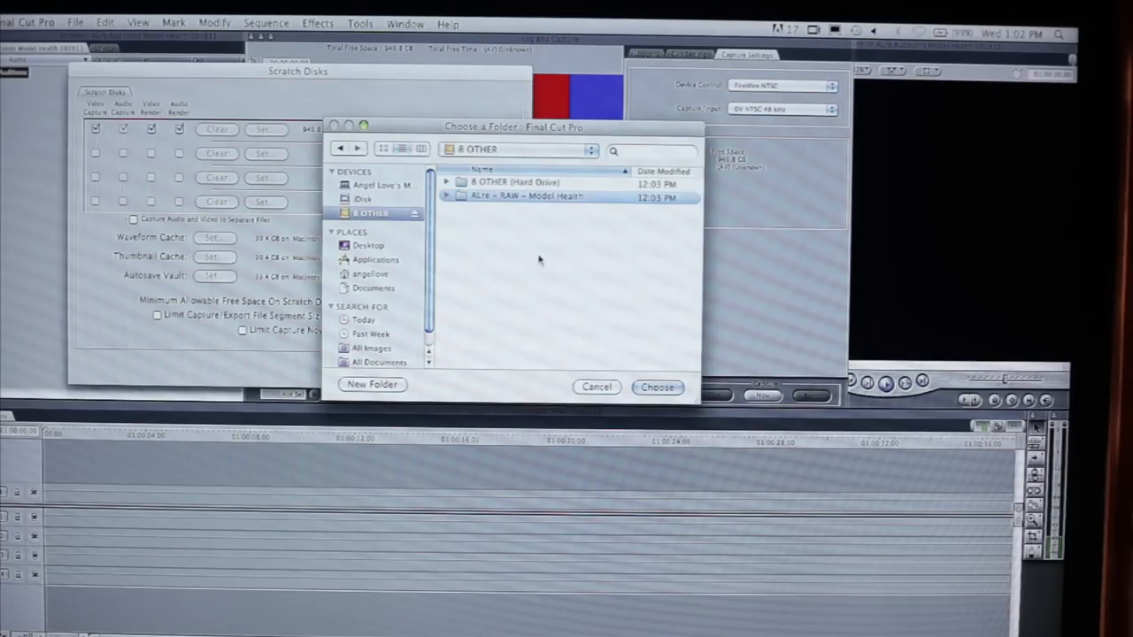
pyautogui.click(372, 384)
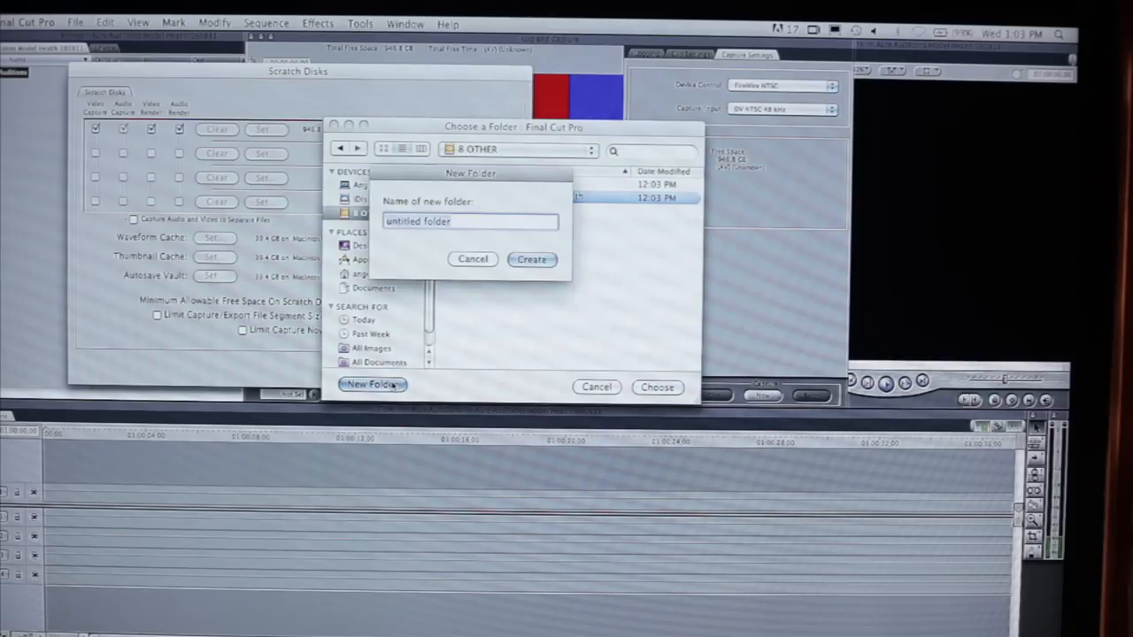
pyautogui.write('Final Cut Pro Documents')
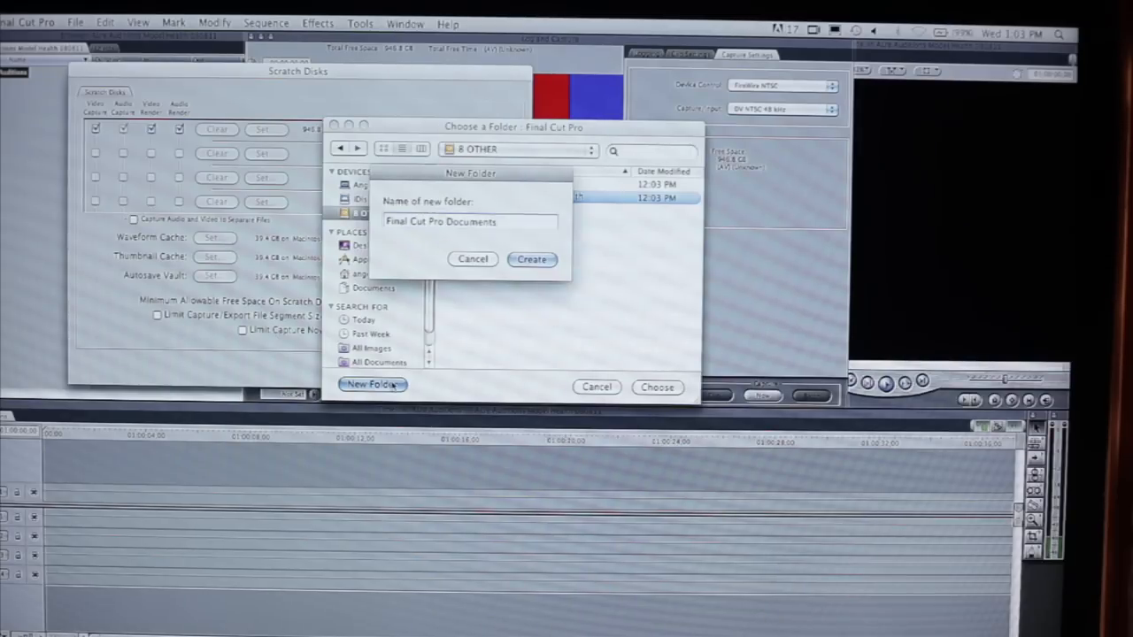
pyautogui.click(531, 259)
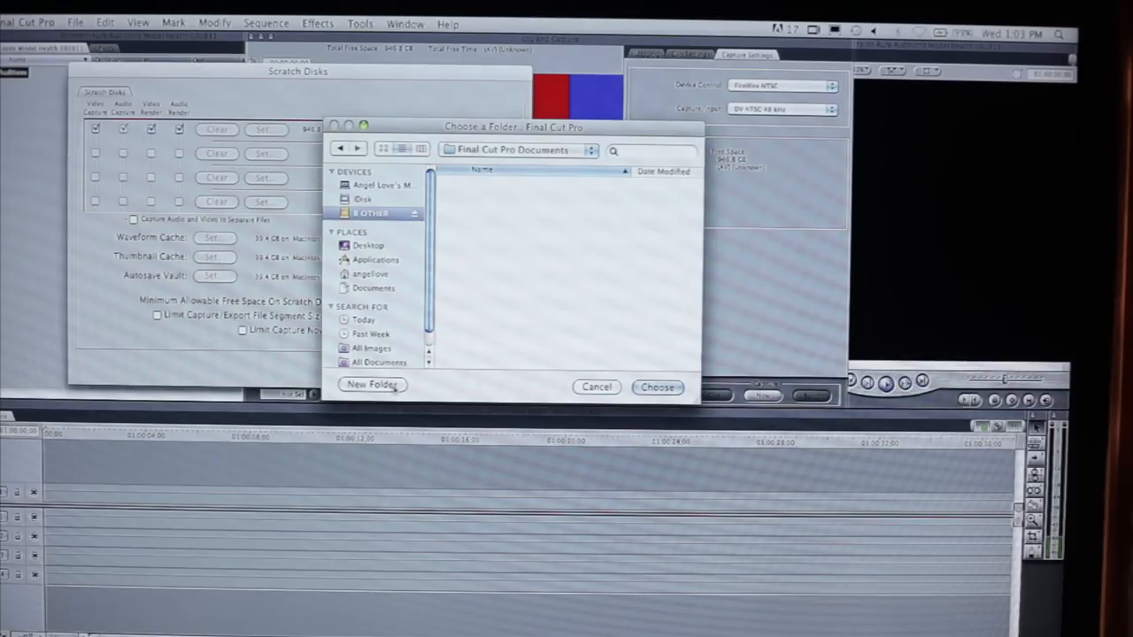
pyautogui.click(659, 386)
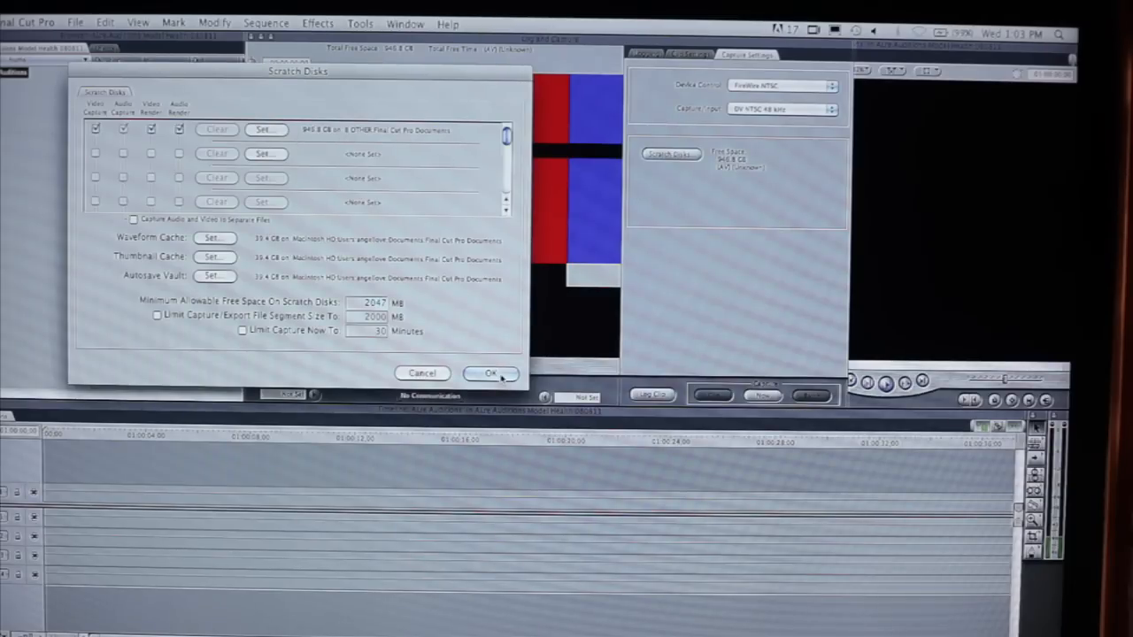
pyautogui.click(493, 372)
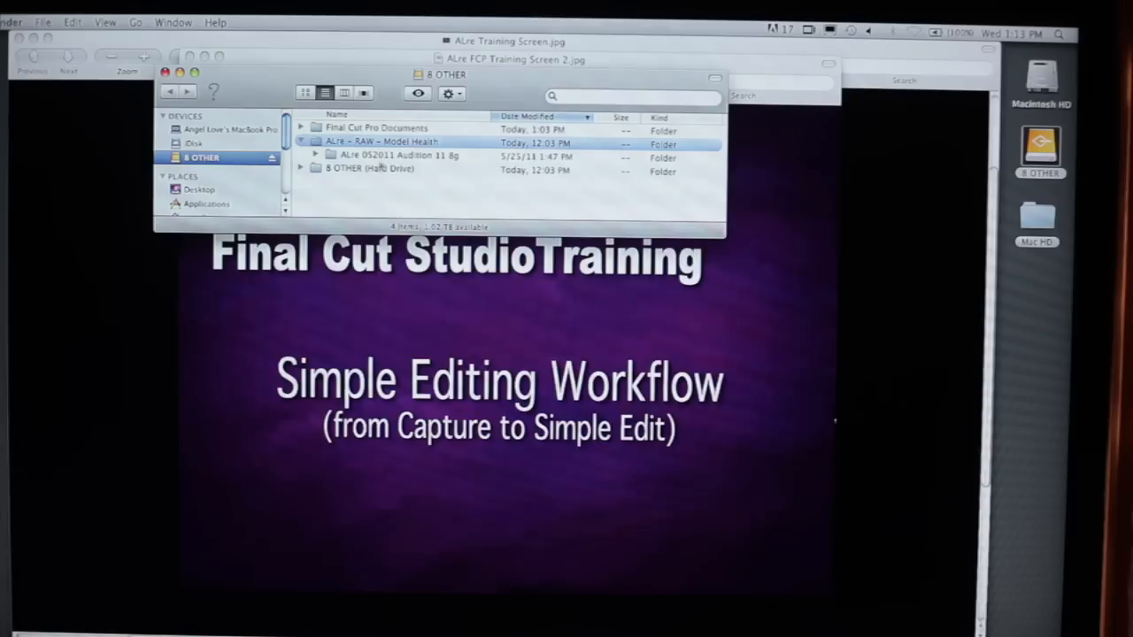
# - Select the audition footage folder inside the RAW folder on the 8 OTHER drive
pyautogui.click(398, 156)
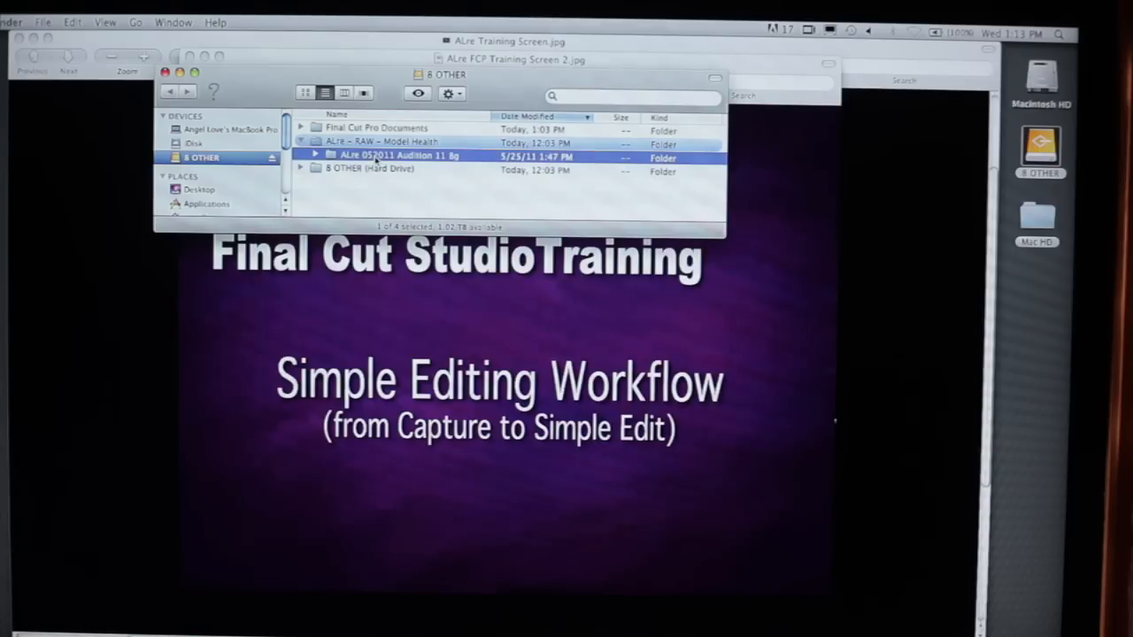
pyautogui.click(399, 156)
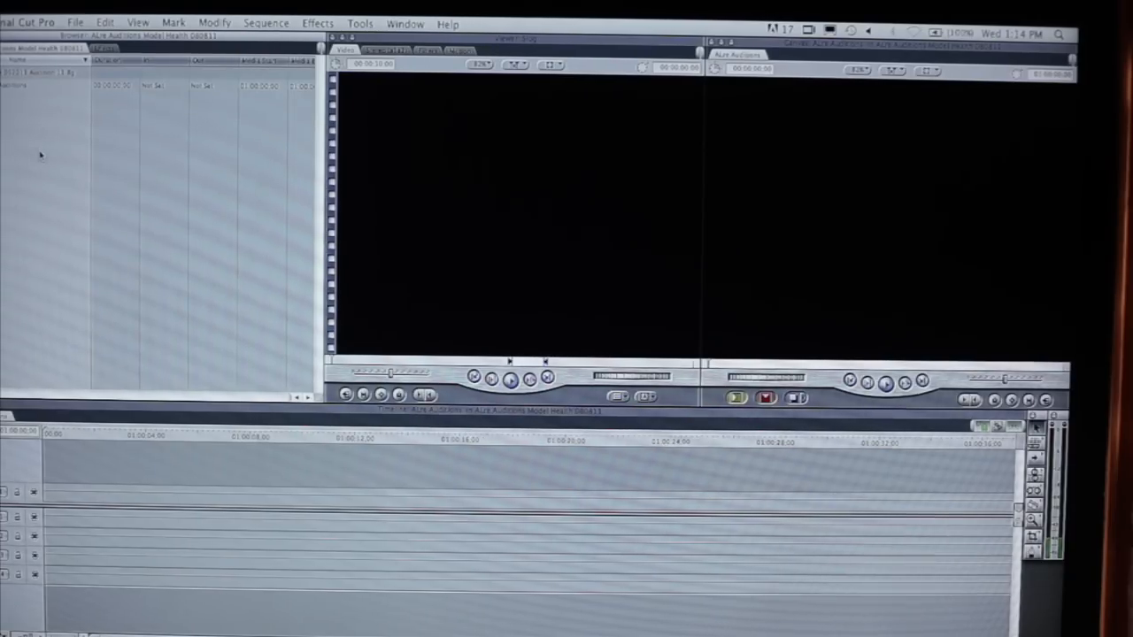
# - Bring up Log and Transfer and review the listed audition clips
pyautogui.click(75, 23)
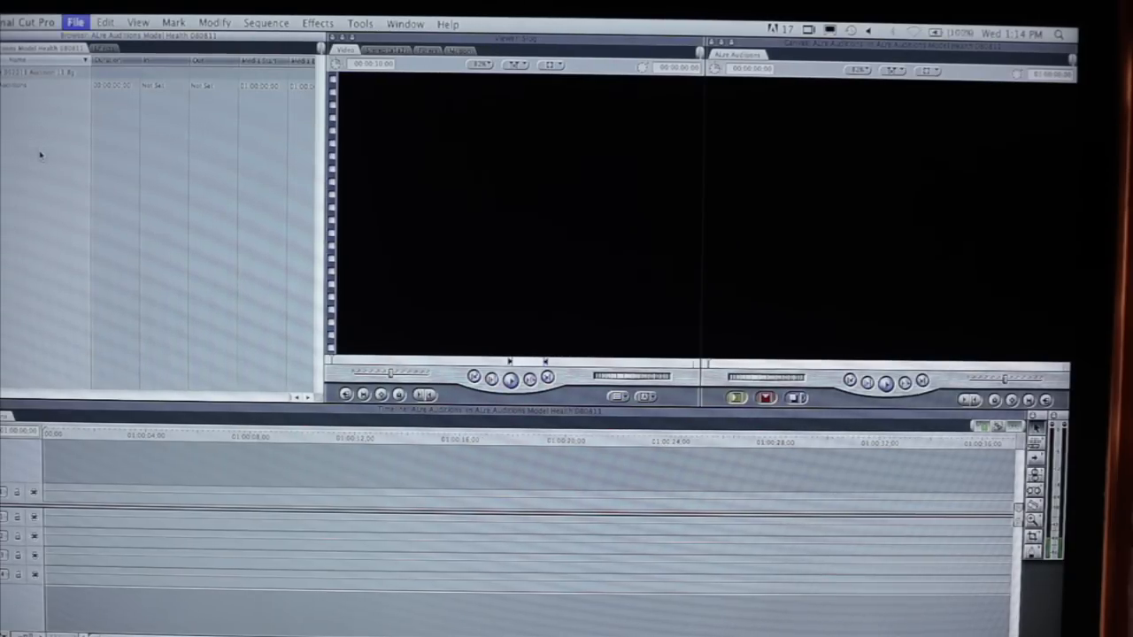
pyautogui.click(74, 23)
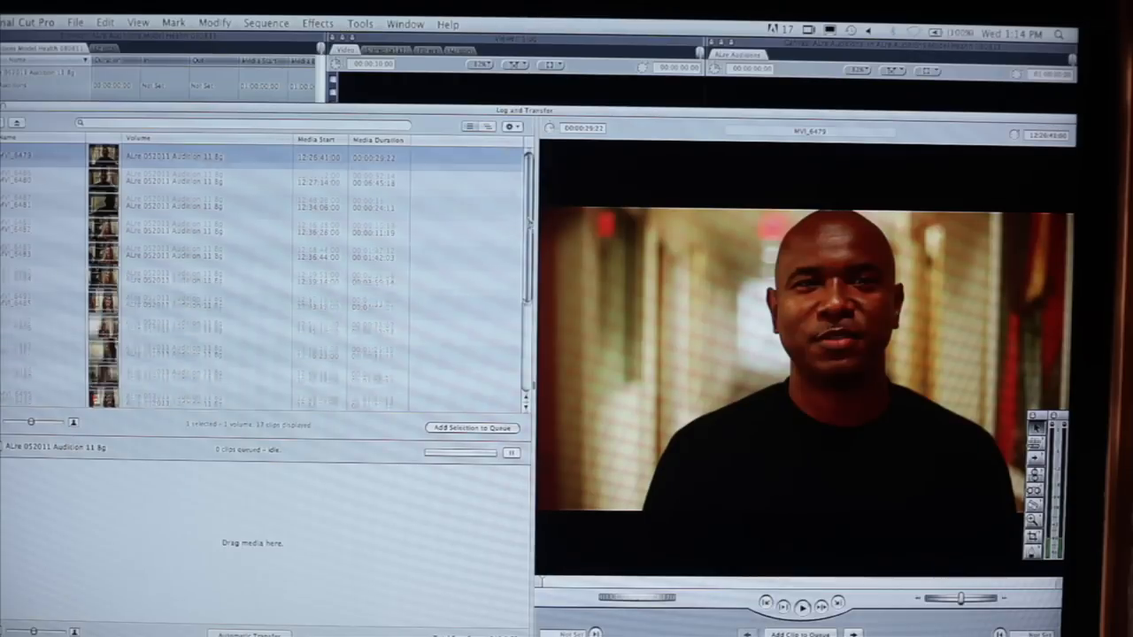
pyautogui.scroll(-3)
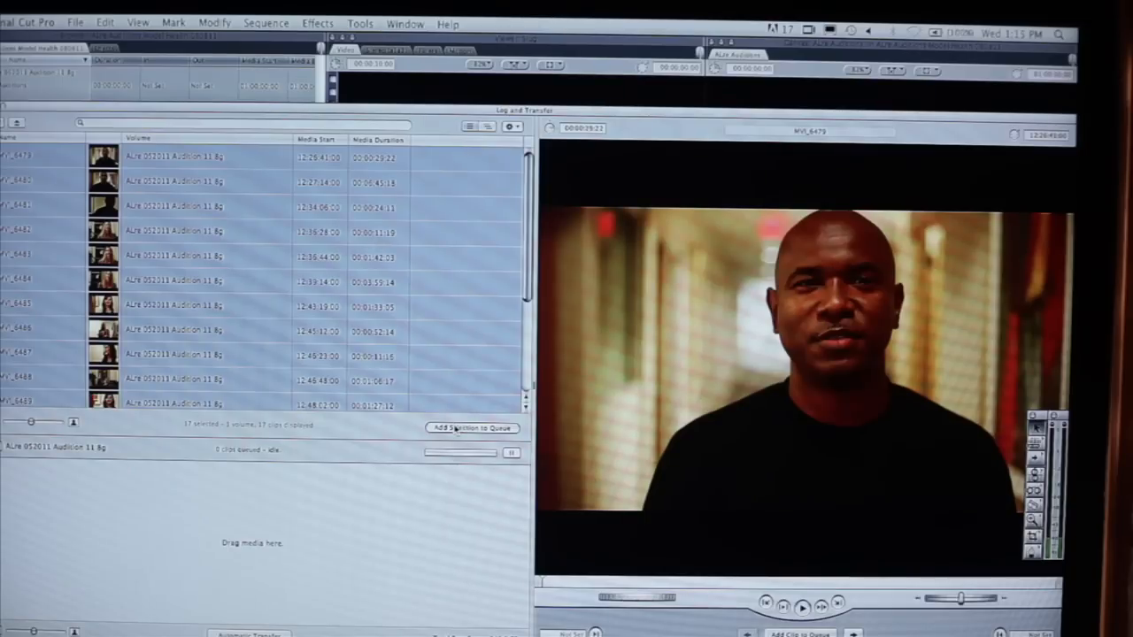
pyautogui.moveTo(471, 415)
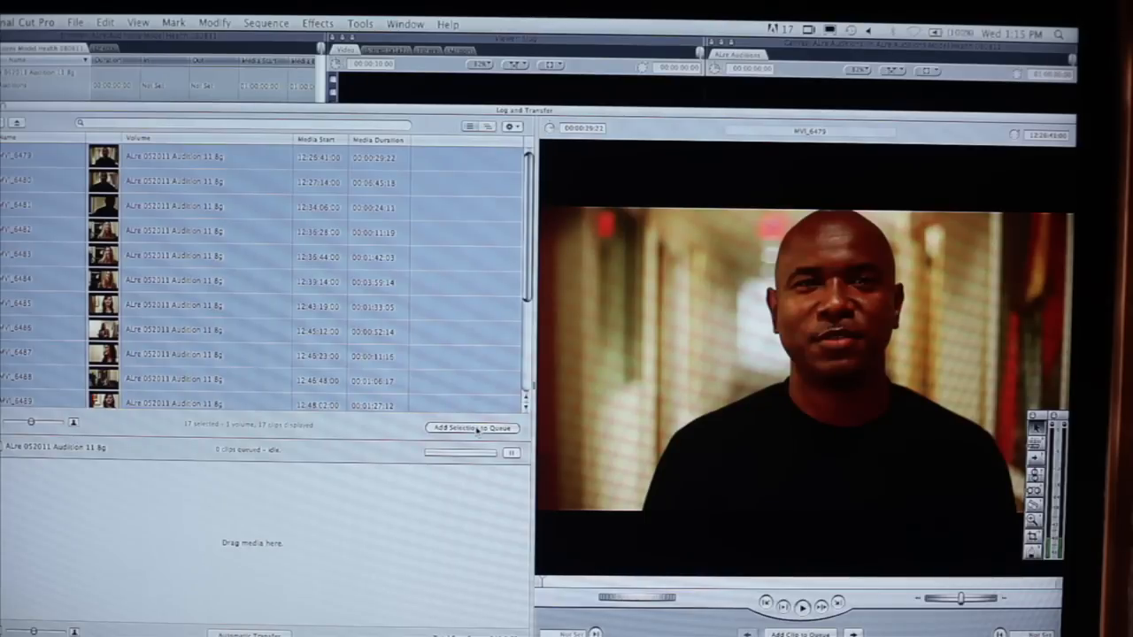
# - Queue the selected audition clips for transfer into the project browser
pyautogui.click(472, 427)
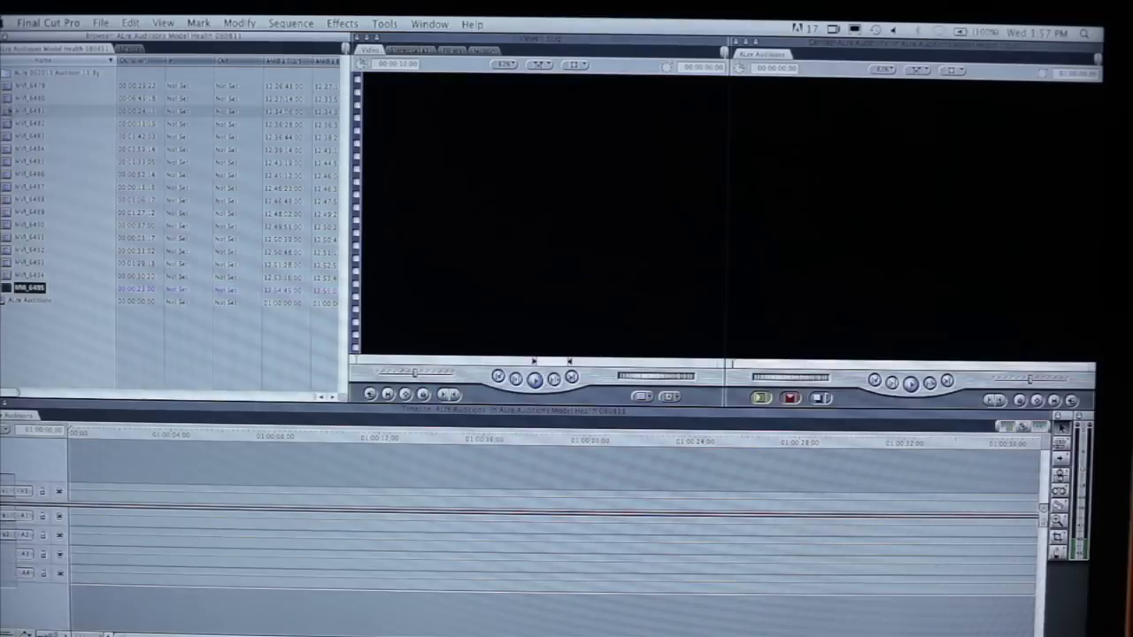
# - Load the hallway audition clip from the browser into the viewer
pyautogui.click(44, 85)
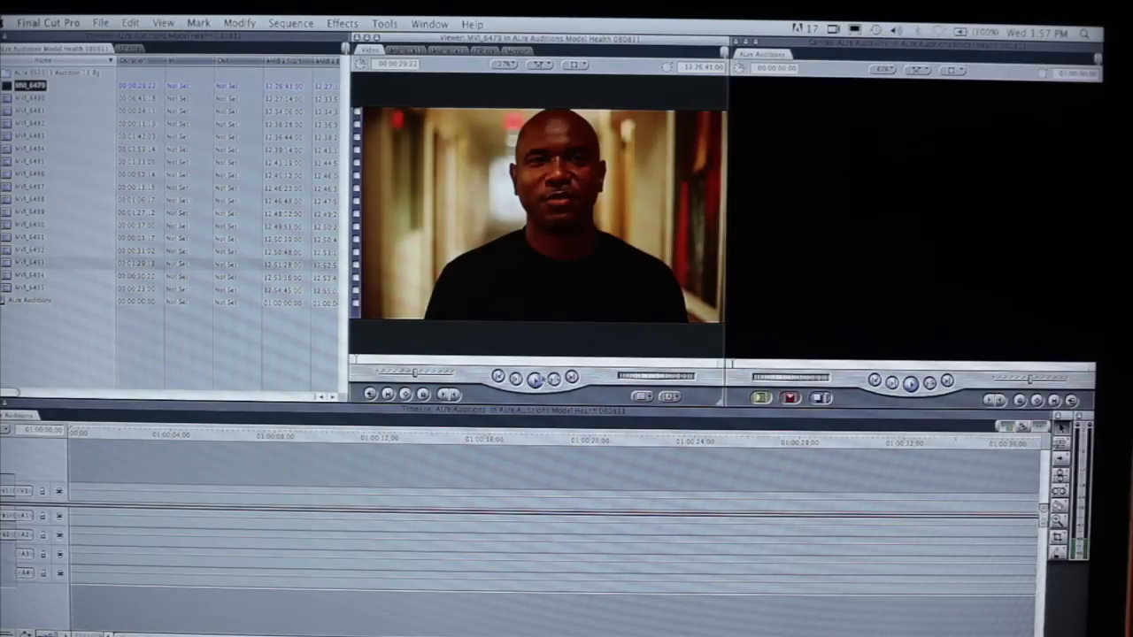
pyautogui.click(535, 381)
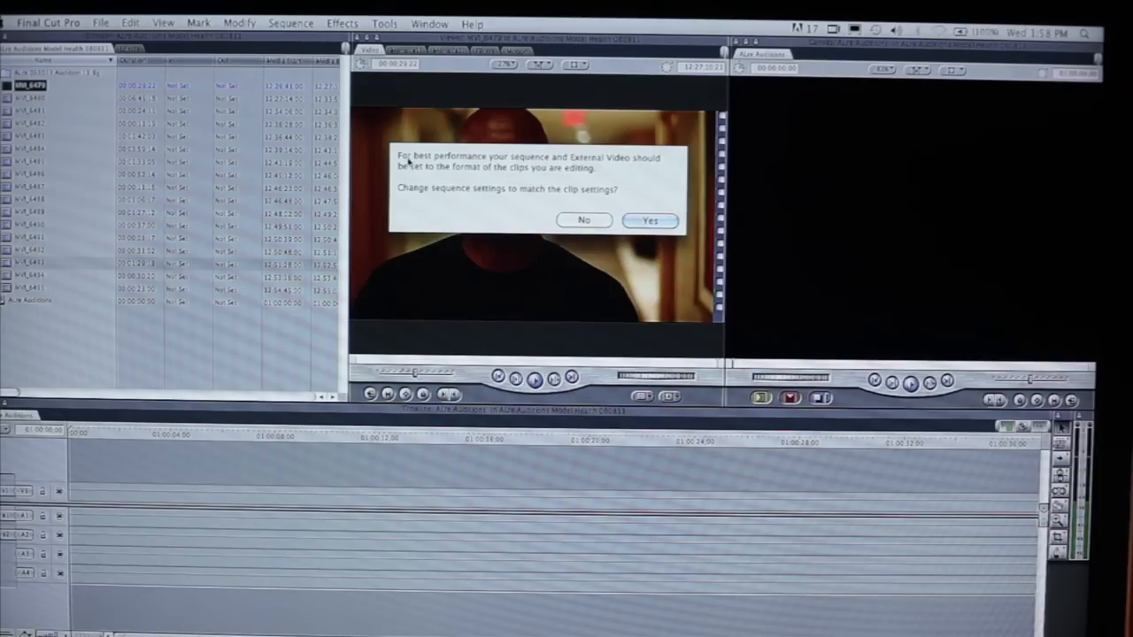
pyautogui.moveTo(615, 170)
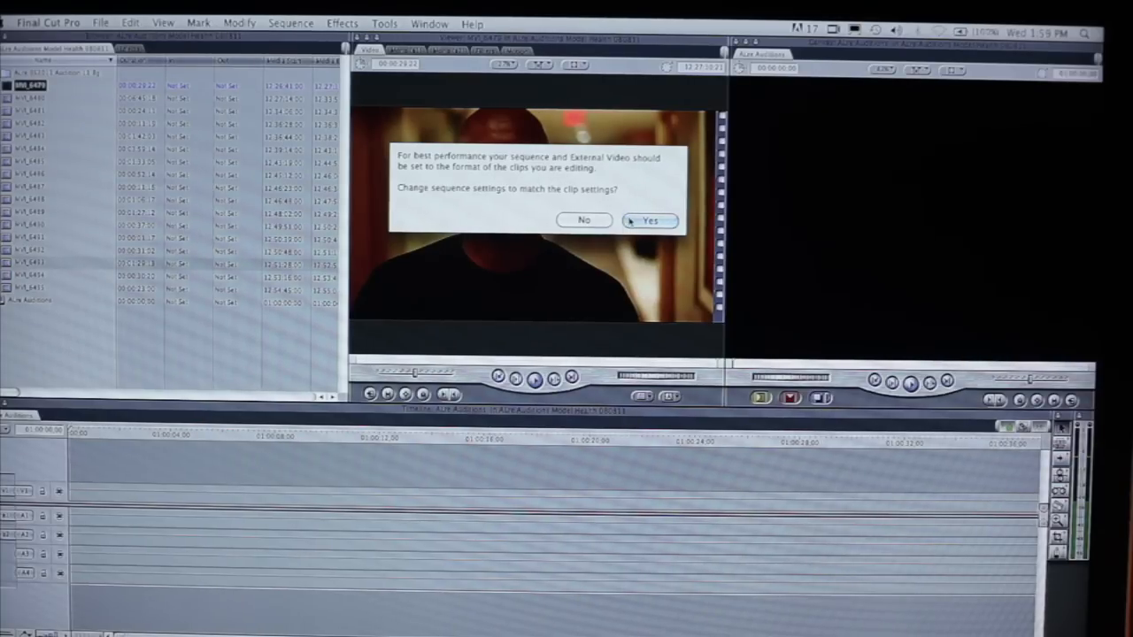
# - Overwrite the audition clip into the timeline, matching sequence settings to the clip
pyautogui.click(650, 219)
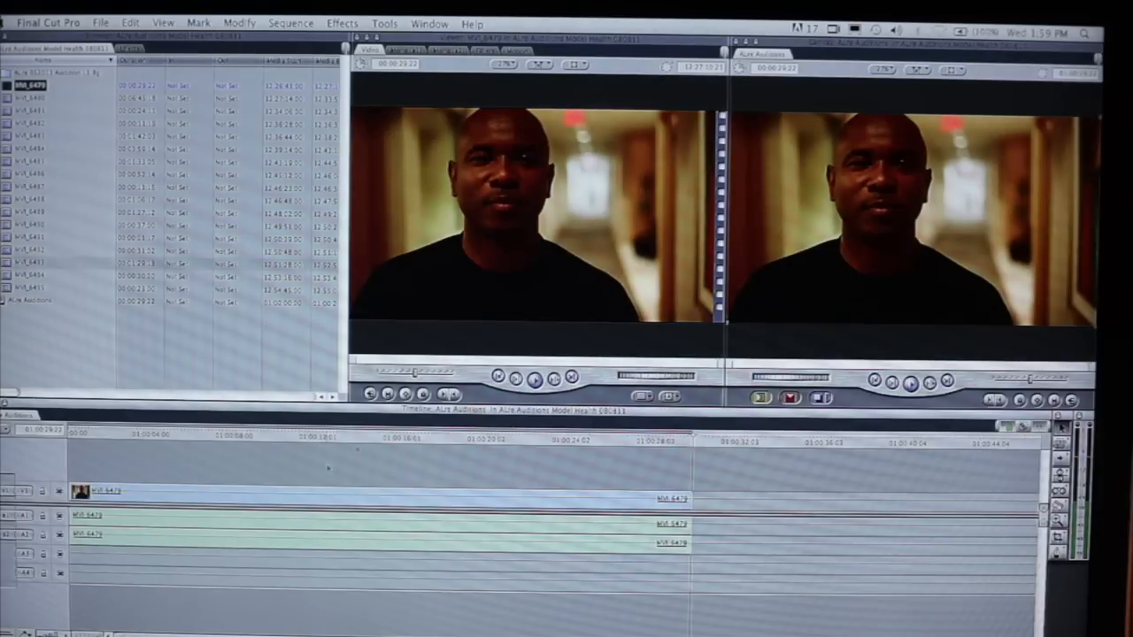